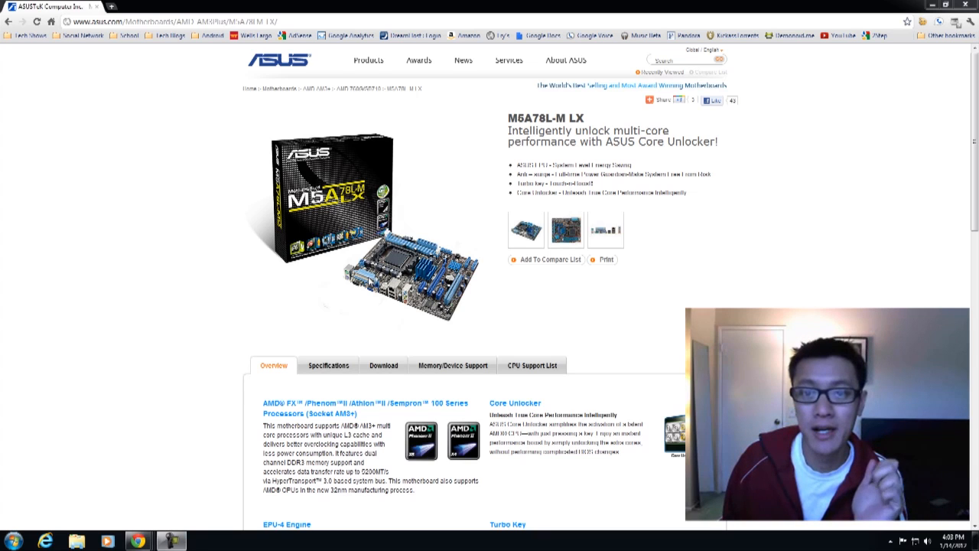
mouse_move(304, 237)
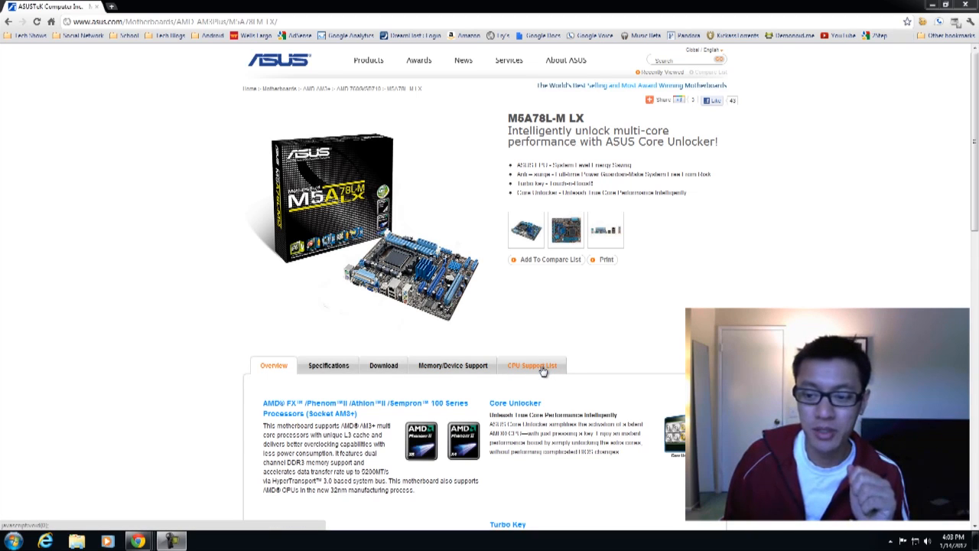
Show the CPU Support List and scroll through the table to the Phenom II and Sempron entries.
left_click(533, 365)
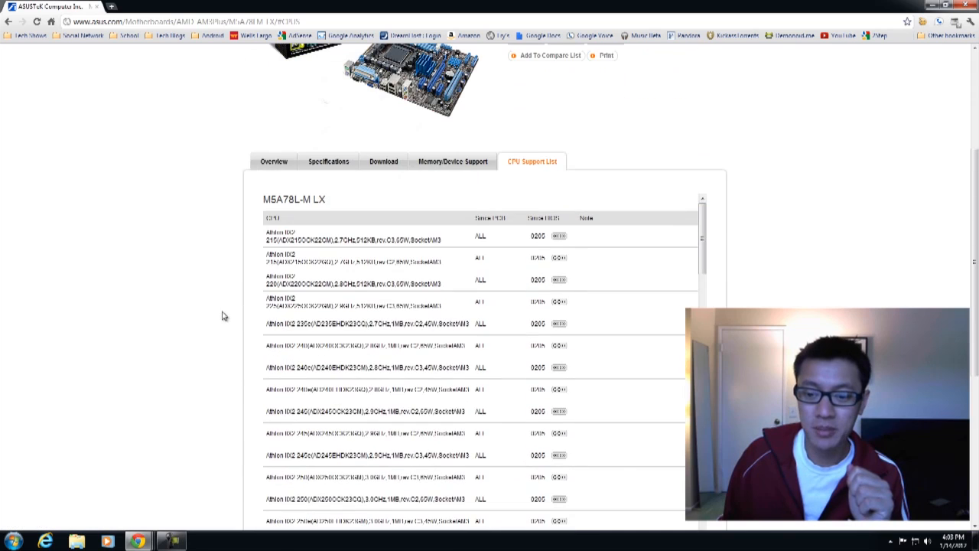
scroll("down", 3)
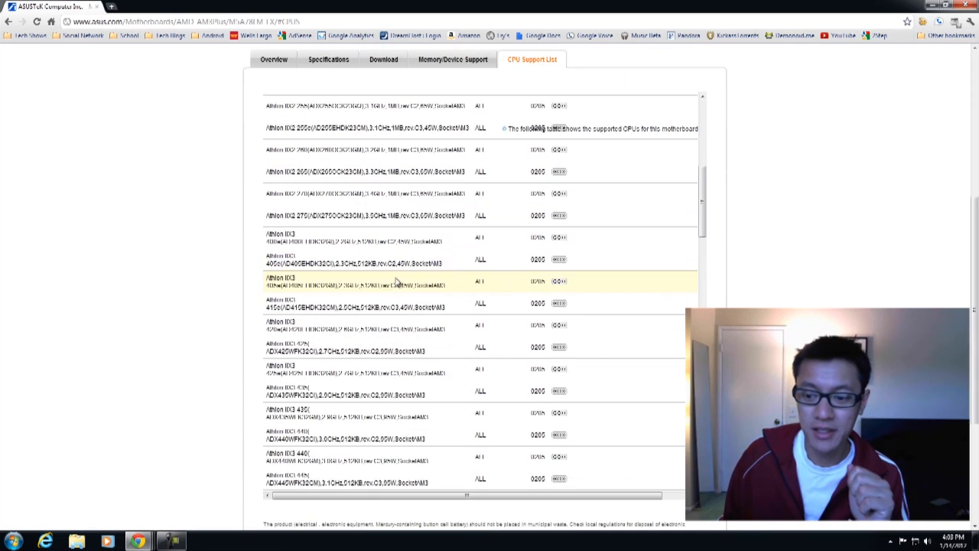
scroll("down", 3)
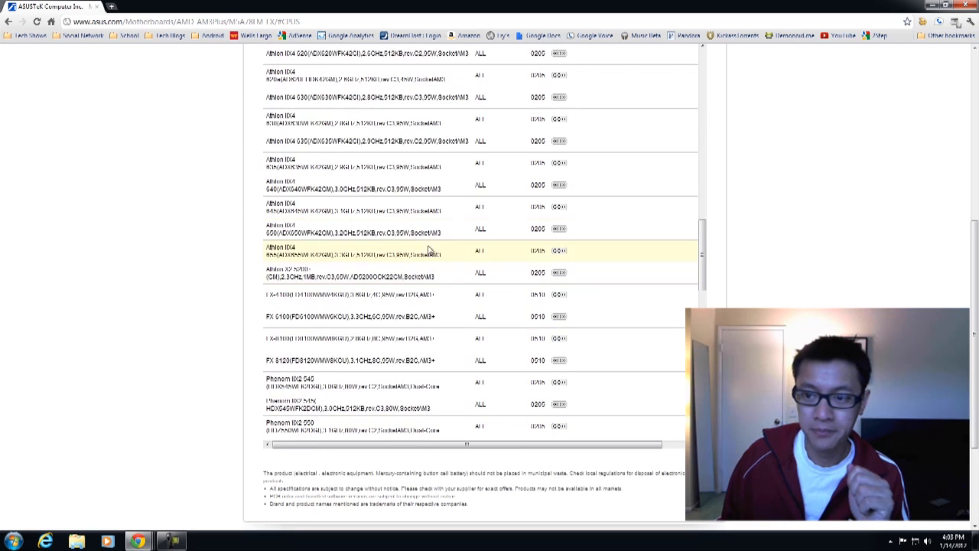
scroll("up", 3)
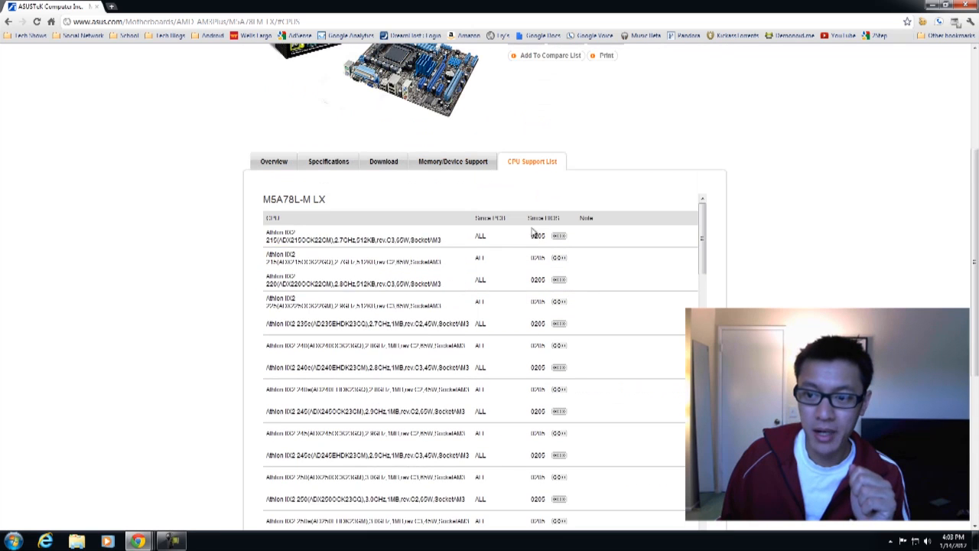
scroll("down", 3)
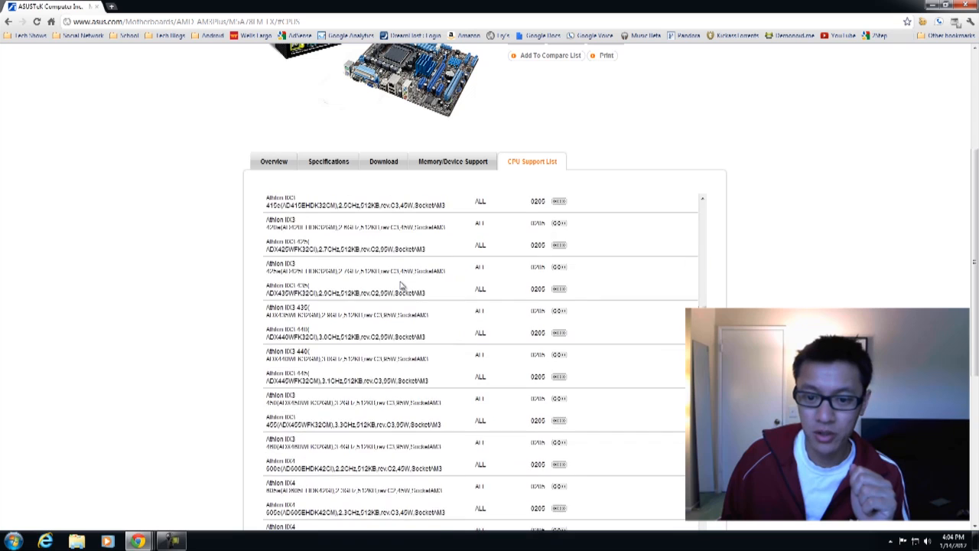
scroll("down", 3)
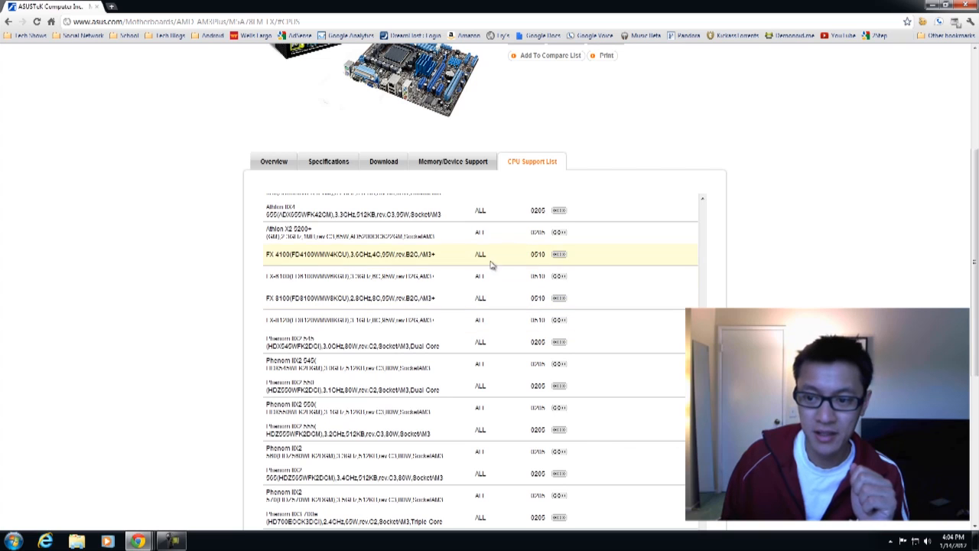
mouse_move(514, 275)
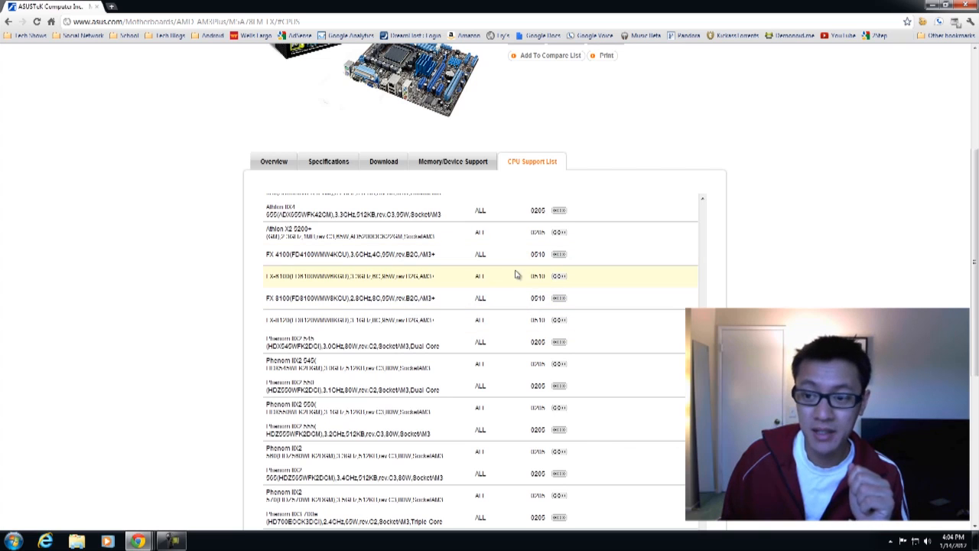
scroll("down", 3)
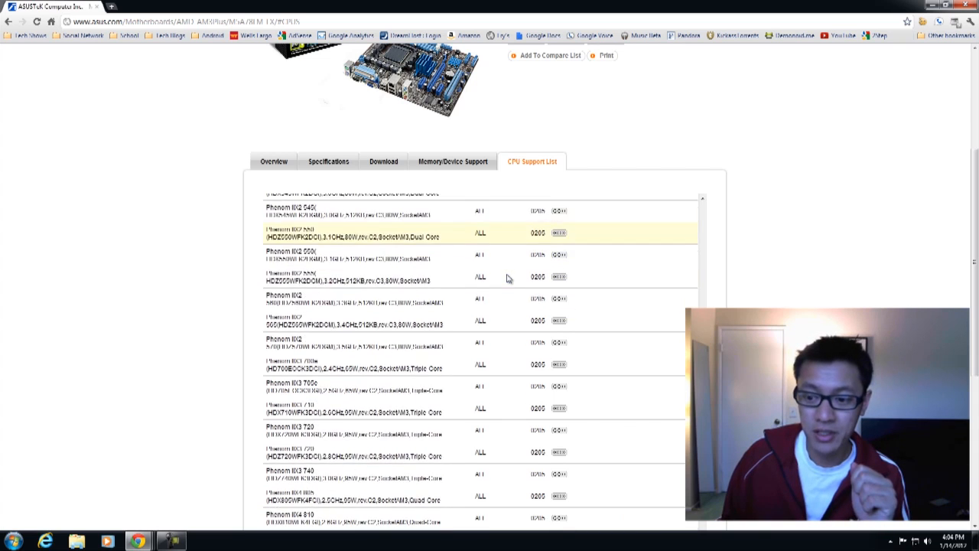
scroll("down", 3)
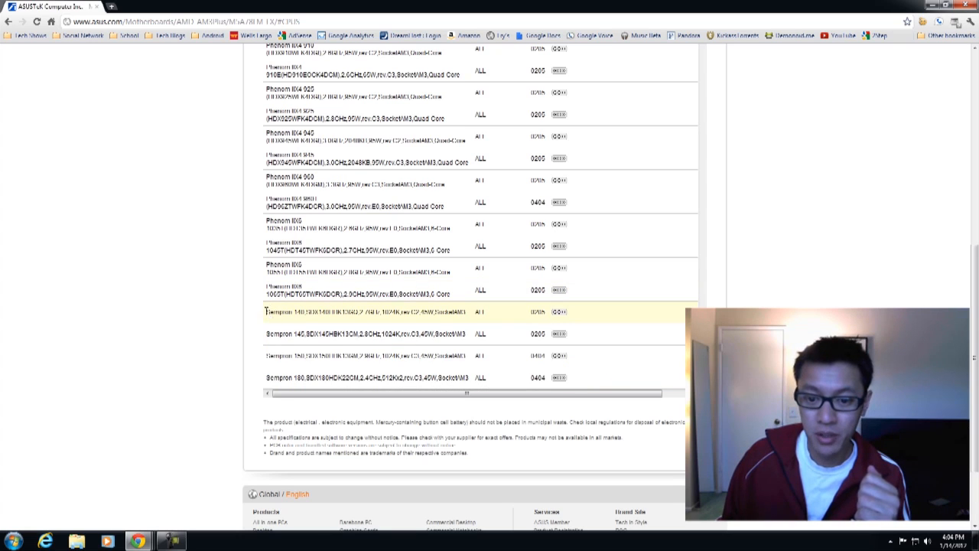
left_click_drag(266, 312, 630, 333)
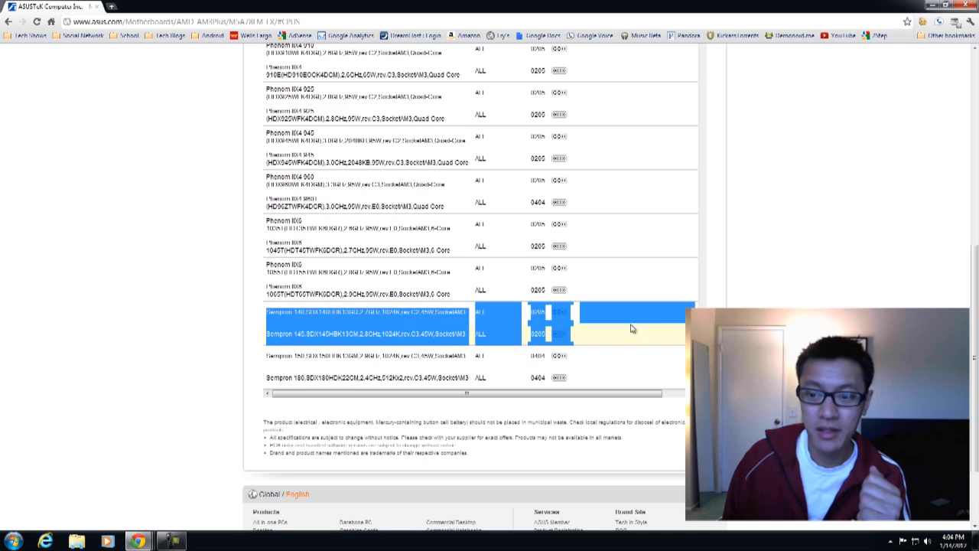
mouse_move(621, 330)
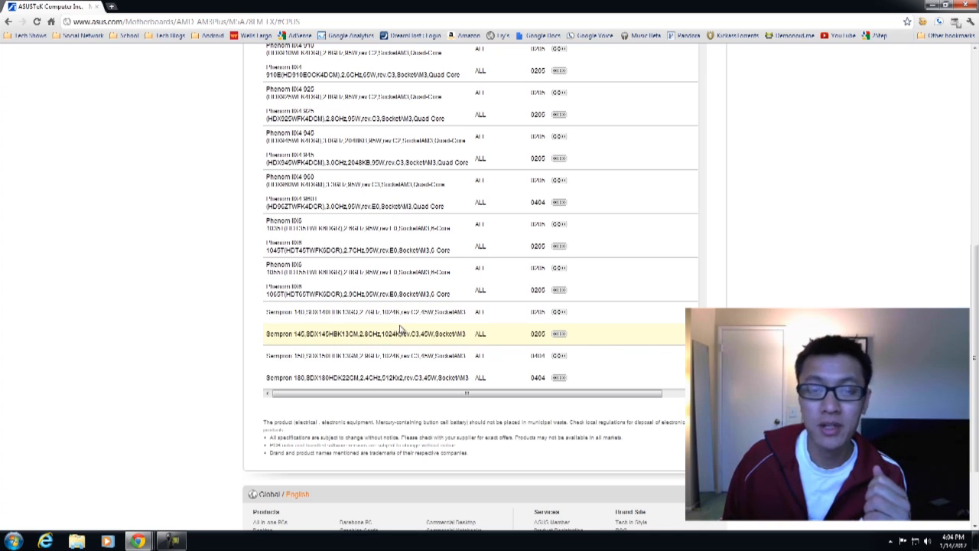
mouse_move(272, 321)
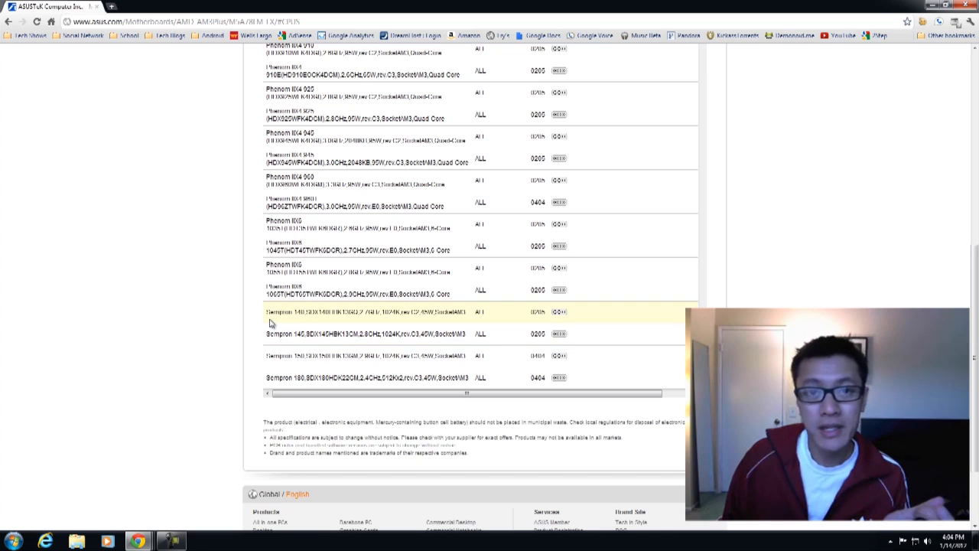
double_click(298, 312)
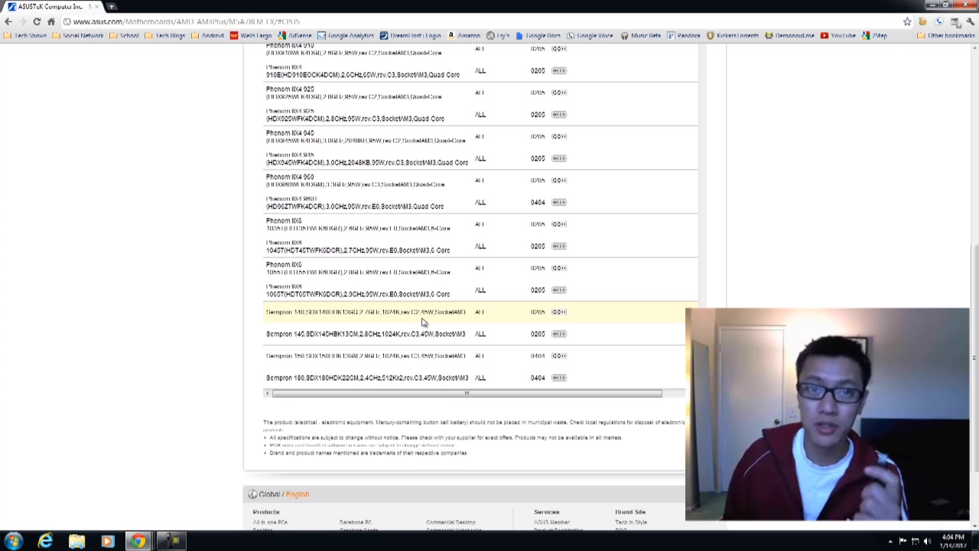
mouse_move(368, 321)
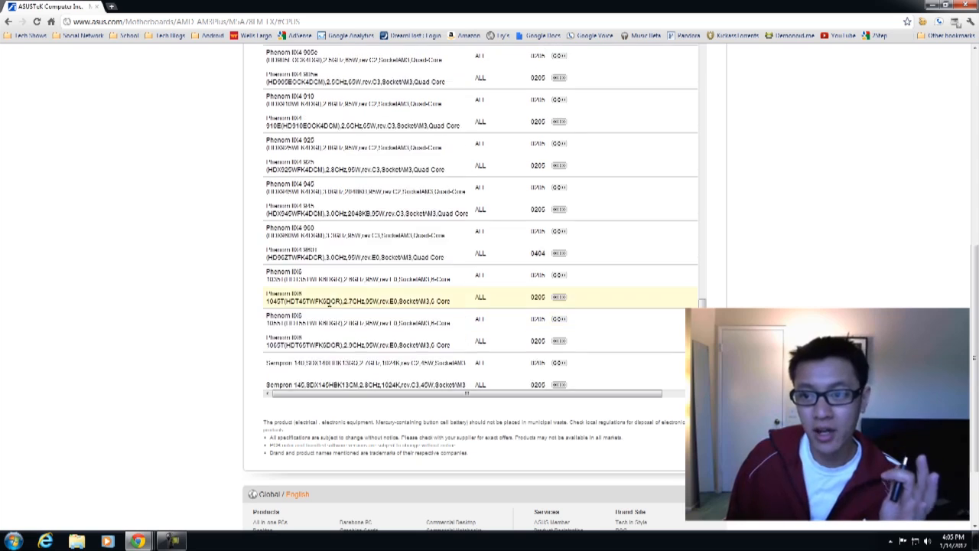
scroll("up", 3)
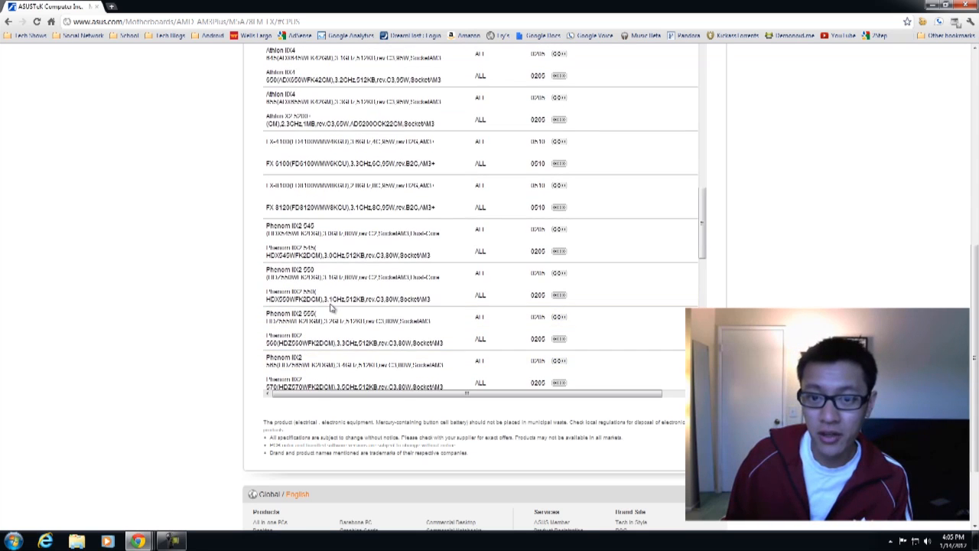
scroll("up", 3)
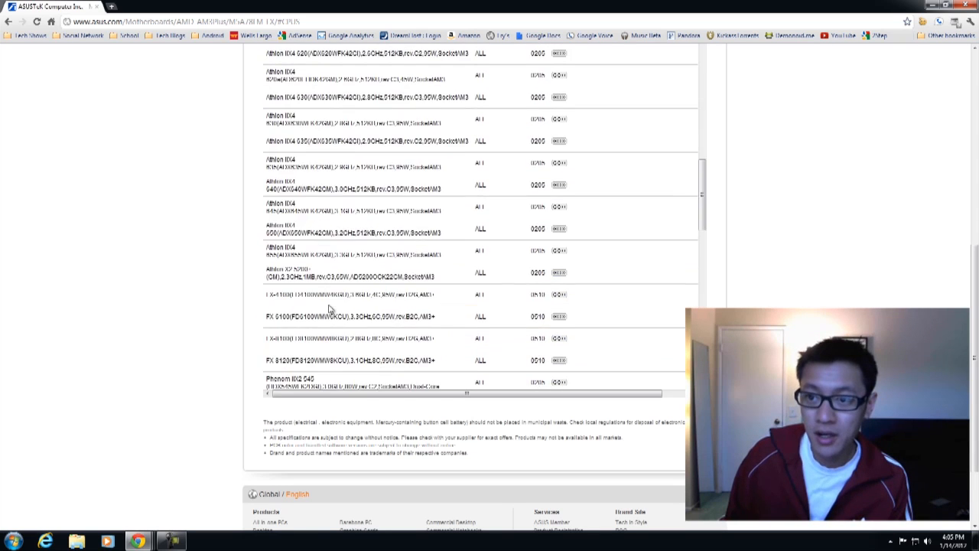
scroll("up", 3)
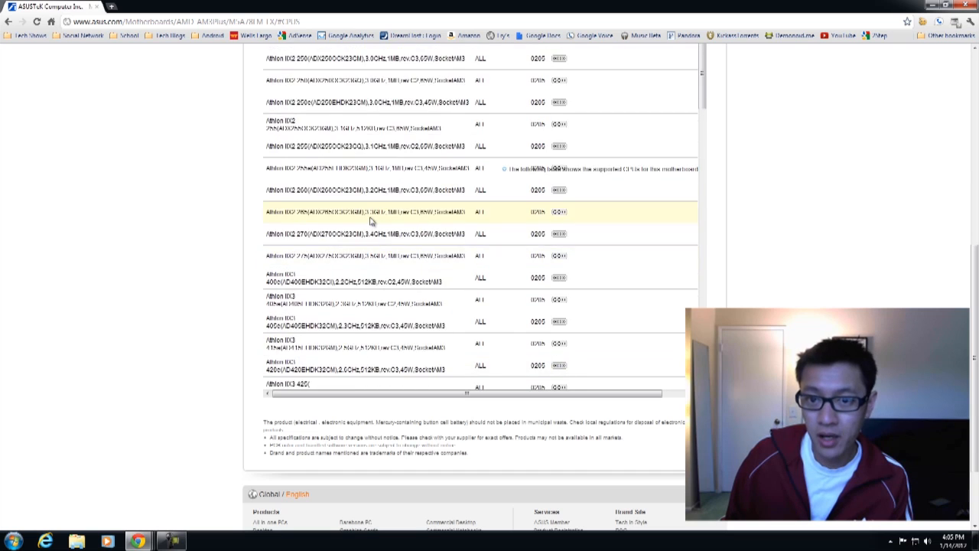
scroll("down", 3)
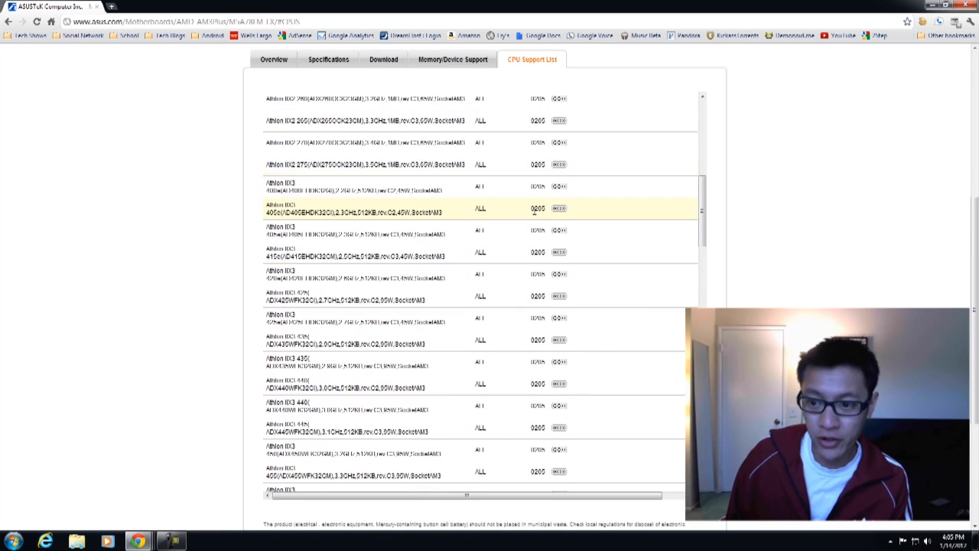
scroll("down", 3)
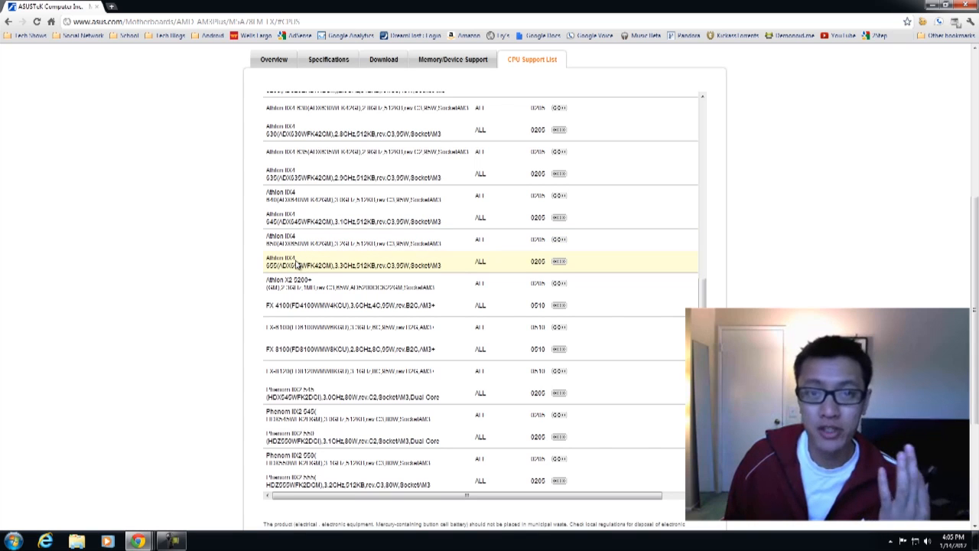
scroll("down", 3)
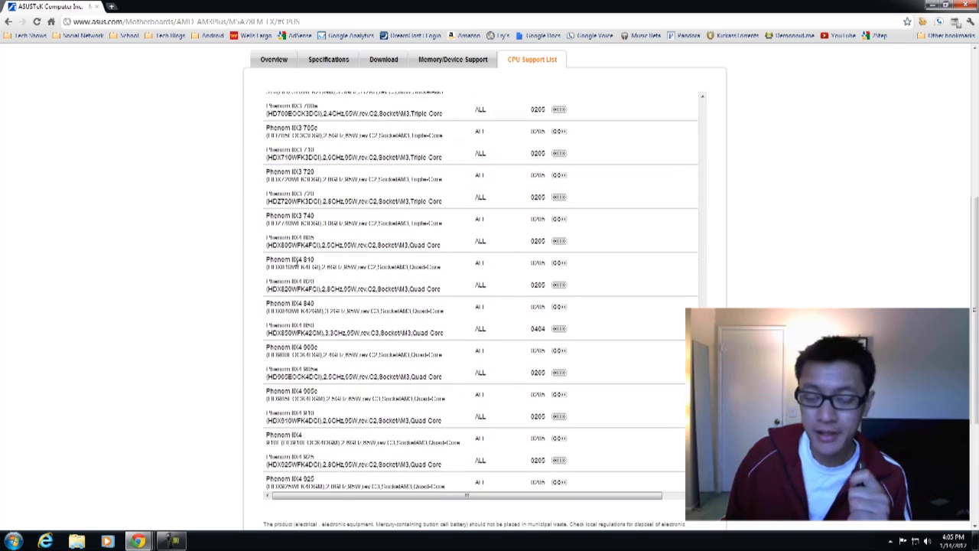
scroll("up", 3)
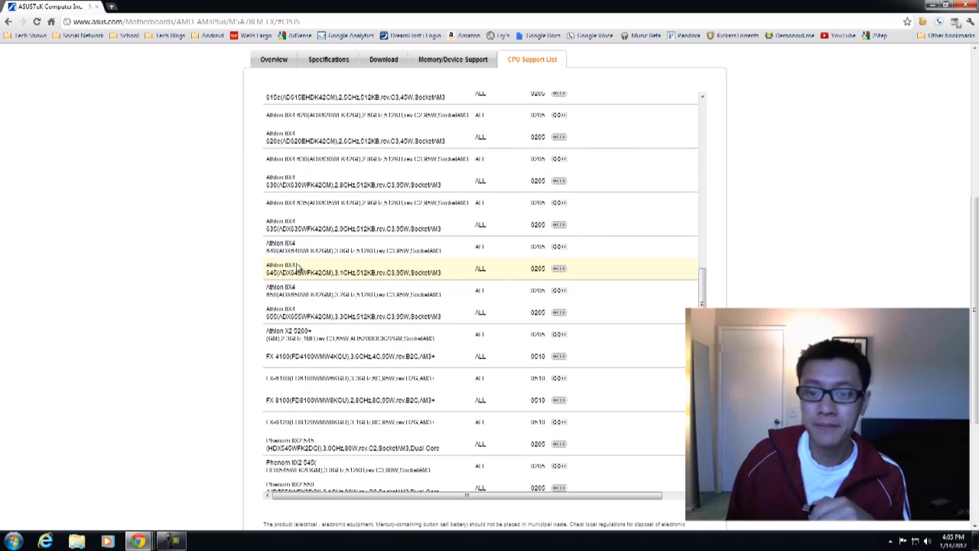
scroll("up", 3)
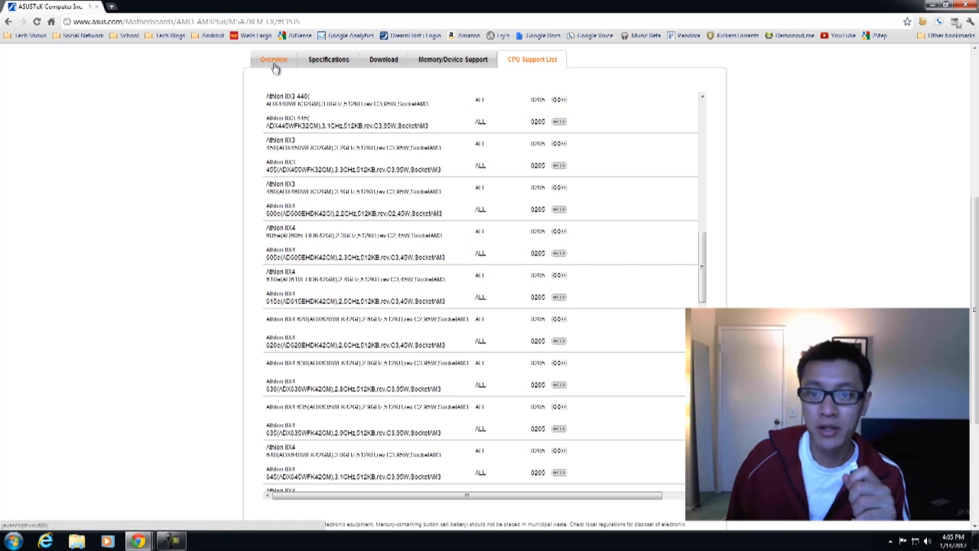
Show the Download section and choose the operating system to list its file categories.
left_click(383, 60)
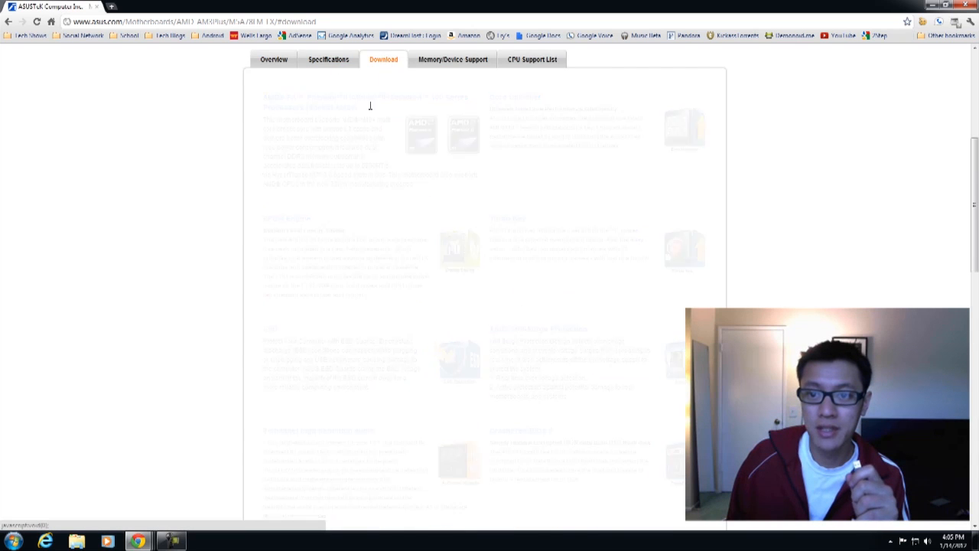
left_click(376, 98)
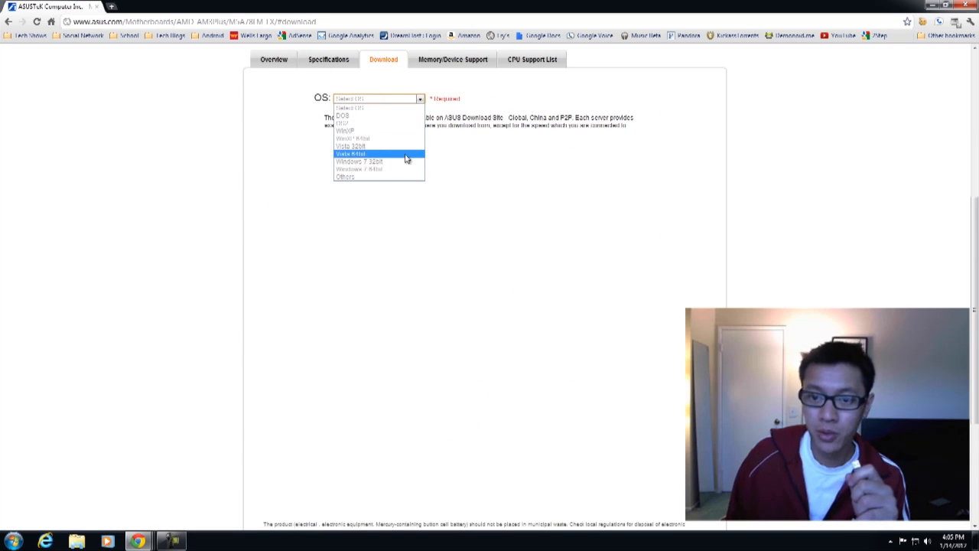
left_click(358, 168)
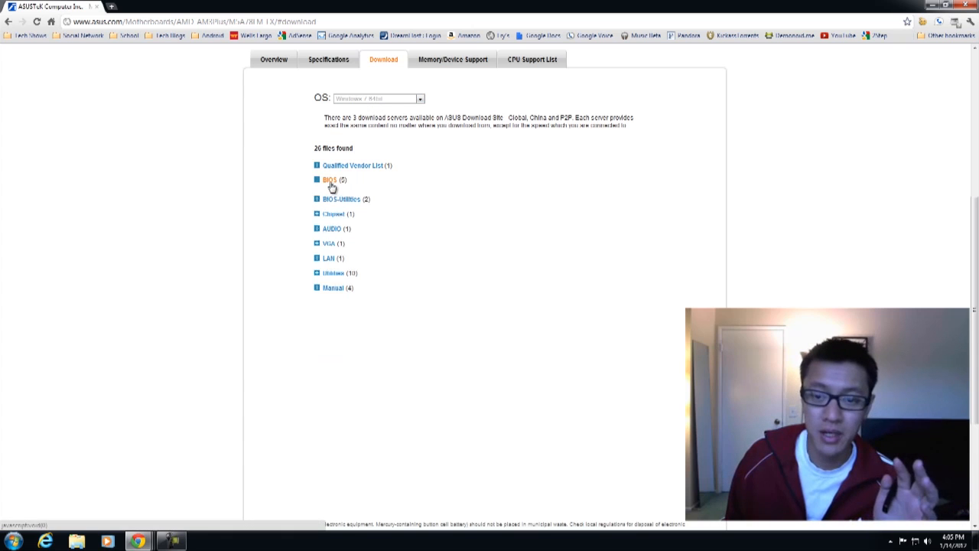
Expand the BIOS category, review versions 0801 down to 0205 and highlight 0801.
left_click(329, 179)
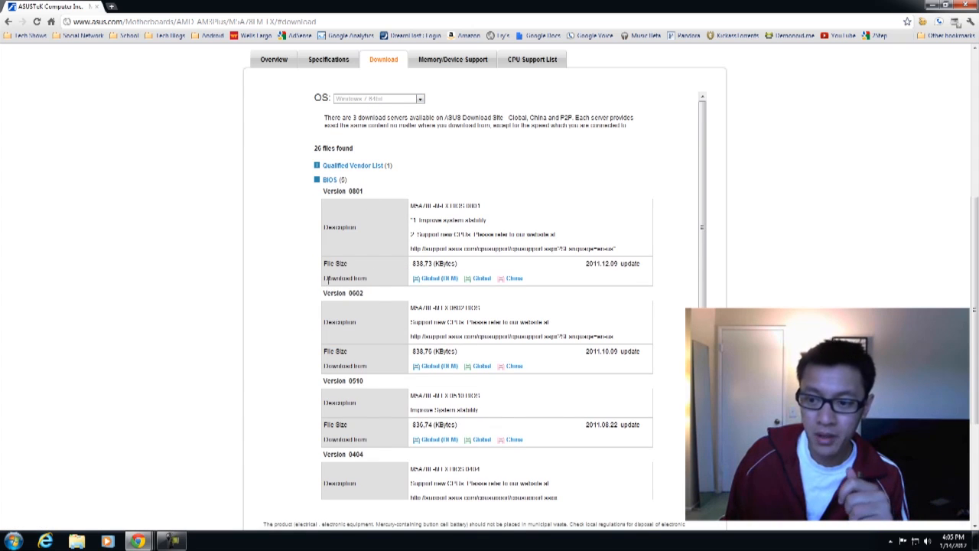
mouse_move(407, 248)
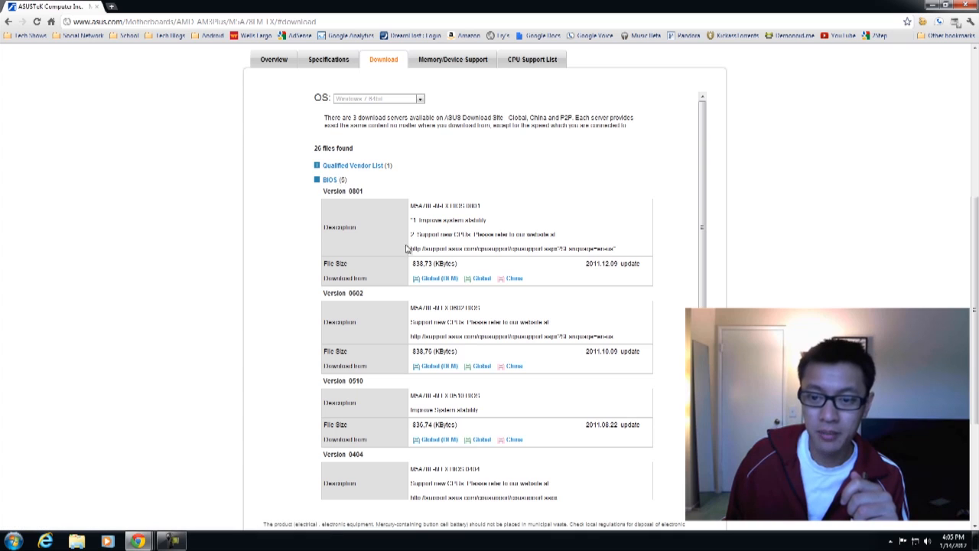
scroll("down", 3)
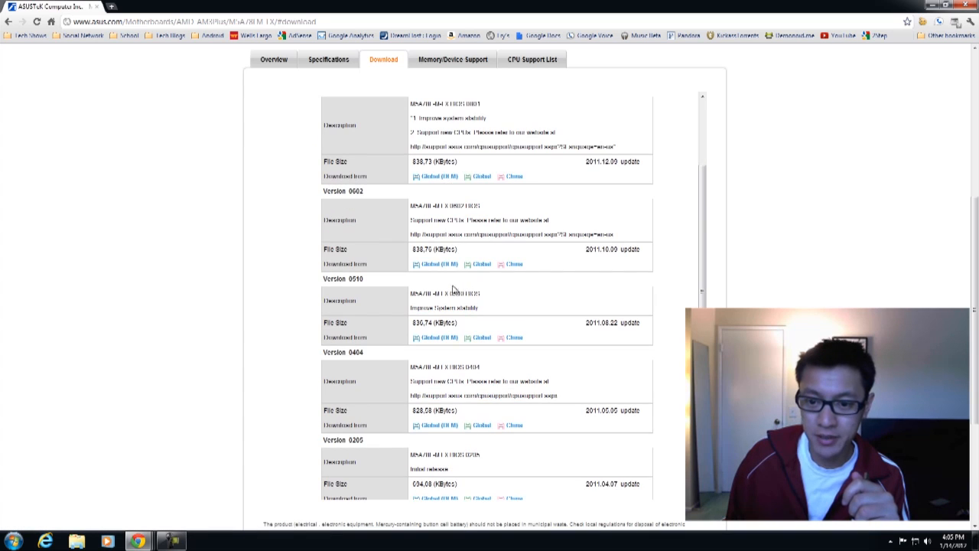
scroll("down", 3)
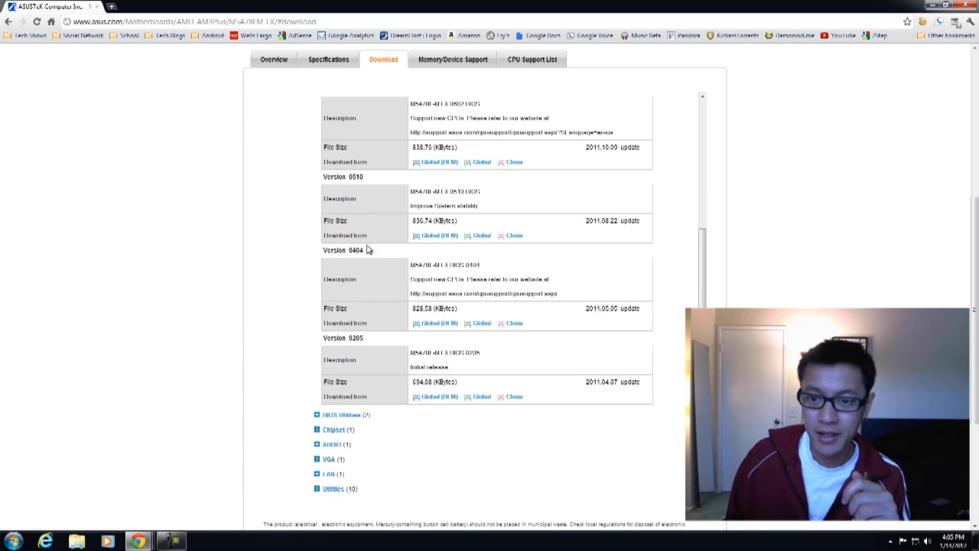
scroll("up", 3)
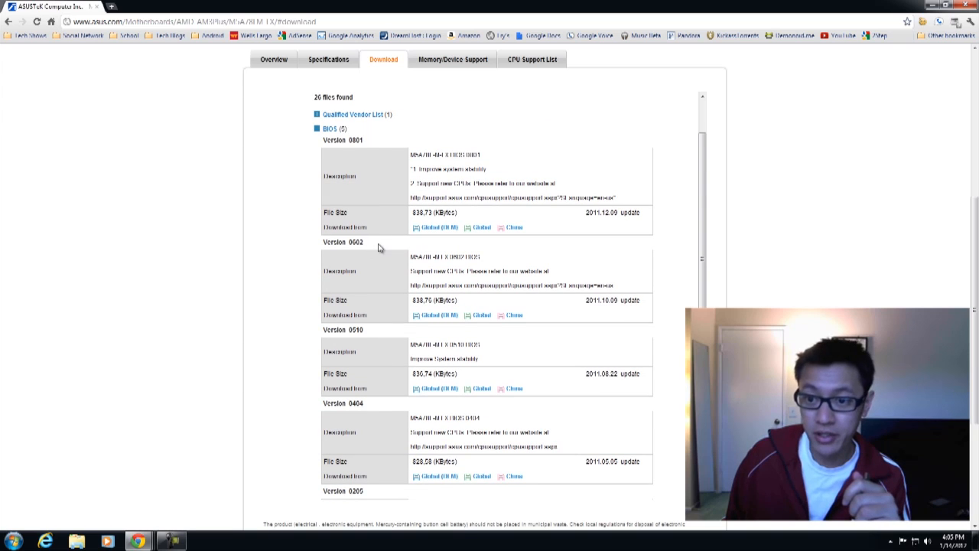
mouse_move(453, 251)
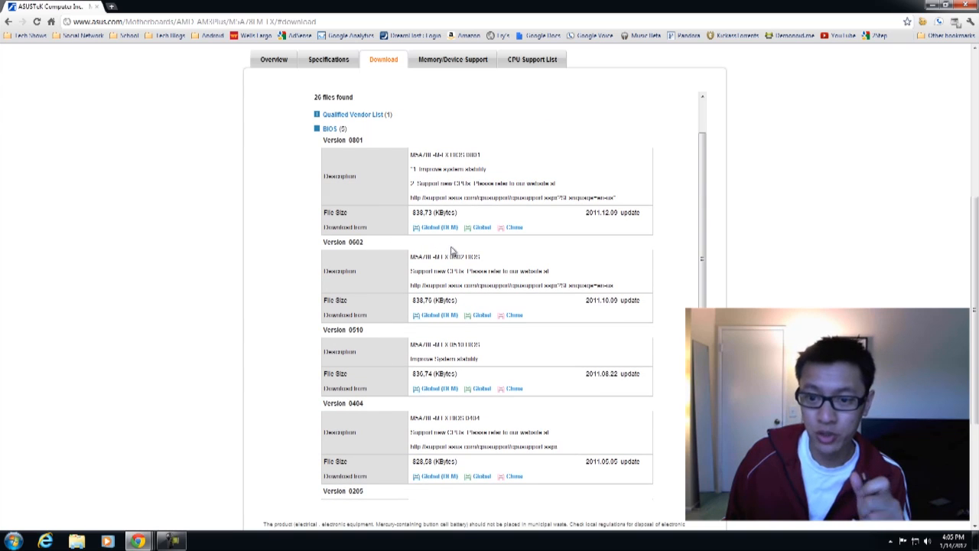
mouse_move(486, 241)
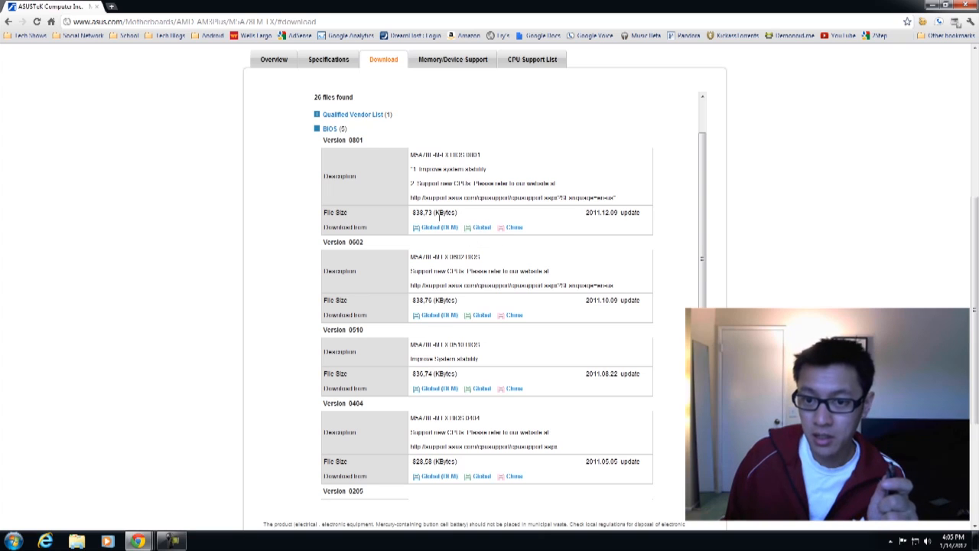
mouse_move(364, 150)
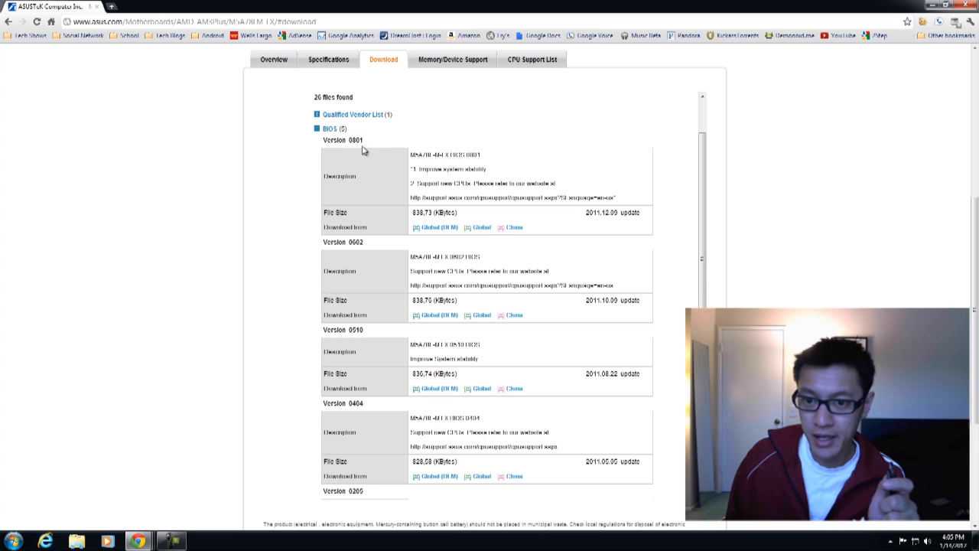
mouse_move(425, 182)
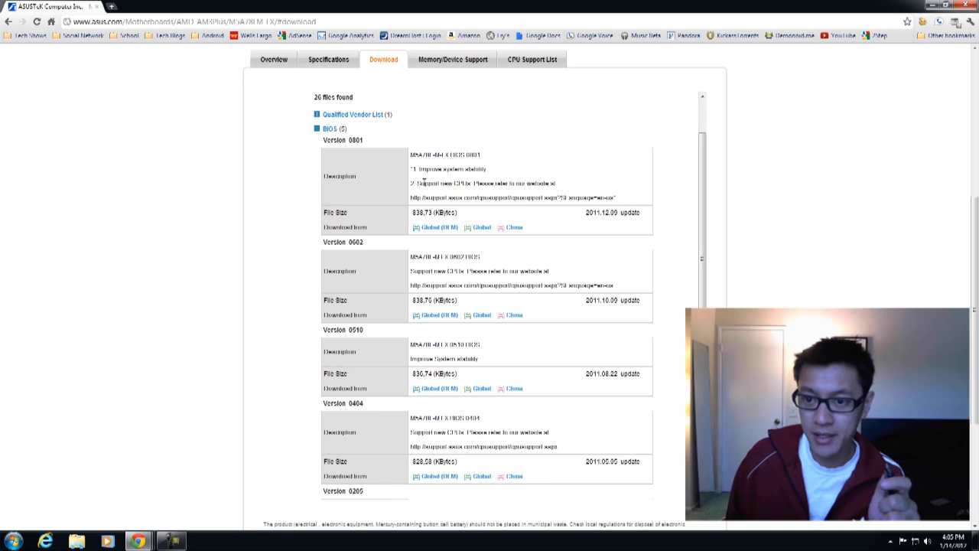
mouse_move(466, 193)
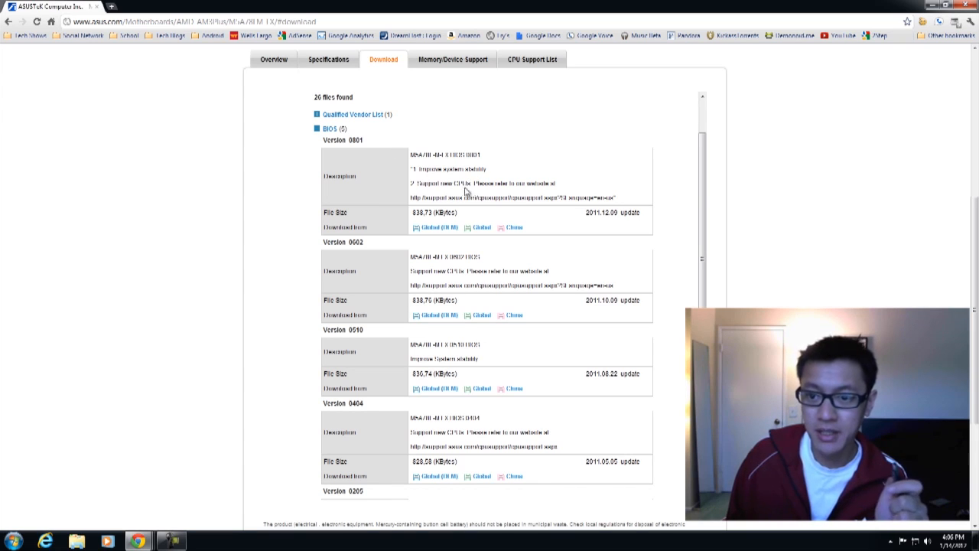
mouse_move(407, 238)
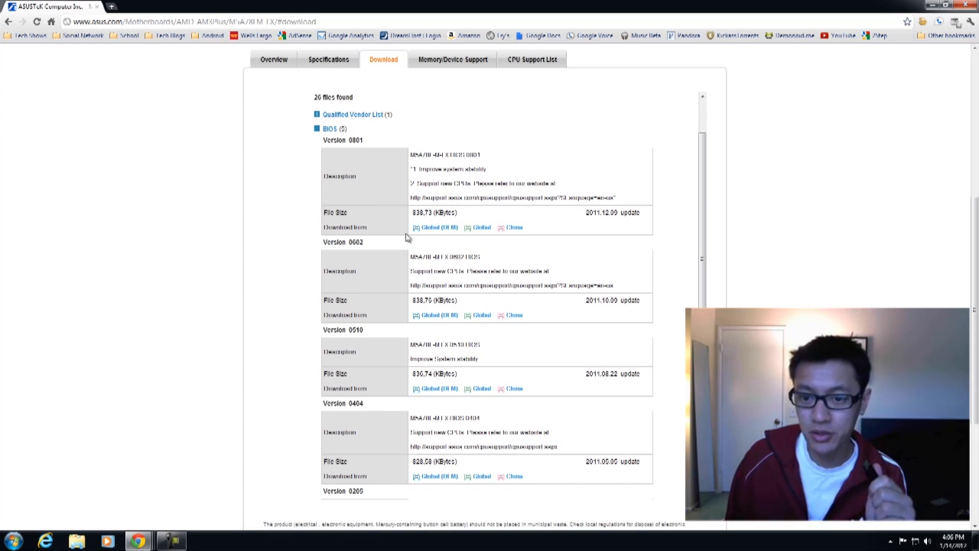
mouse_move(381, 300)
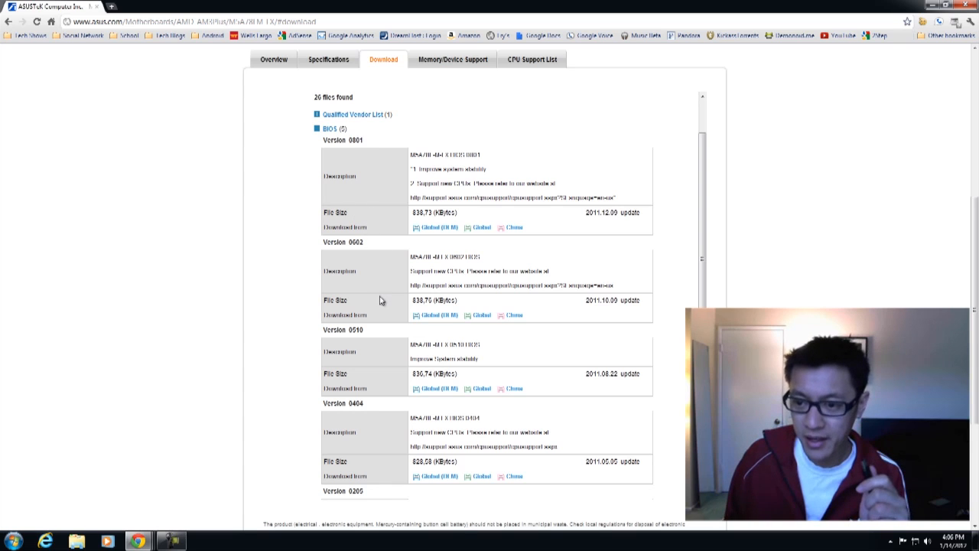
mouse_move(383, 291)
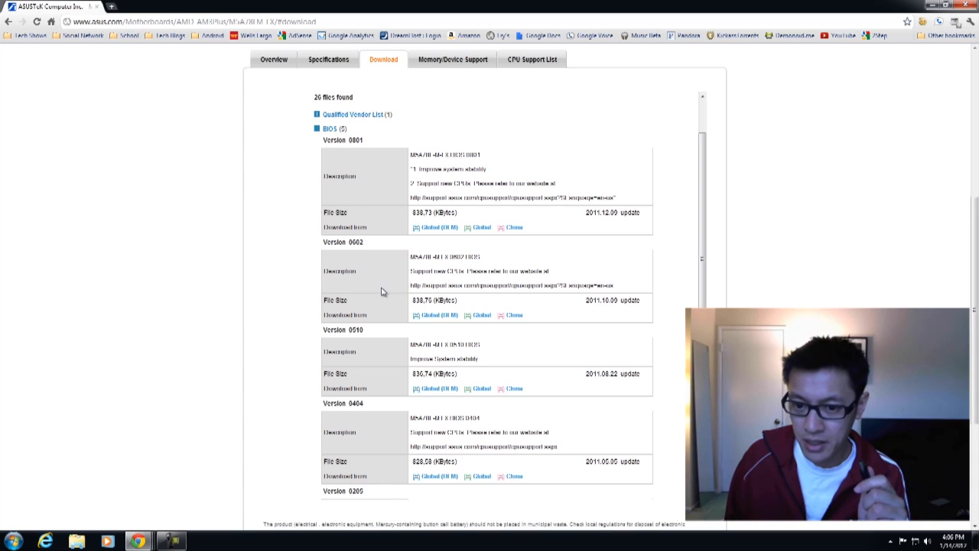
double_click(355, 242)
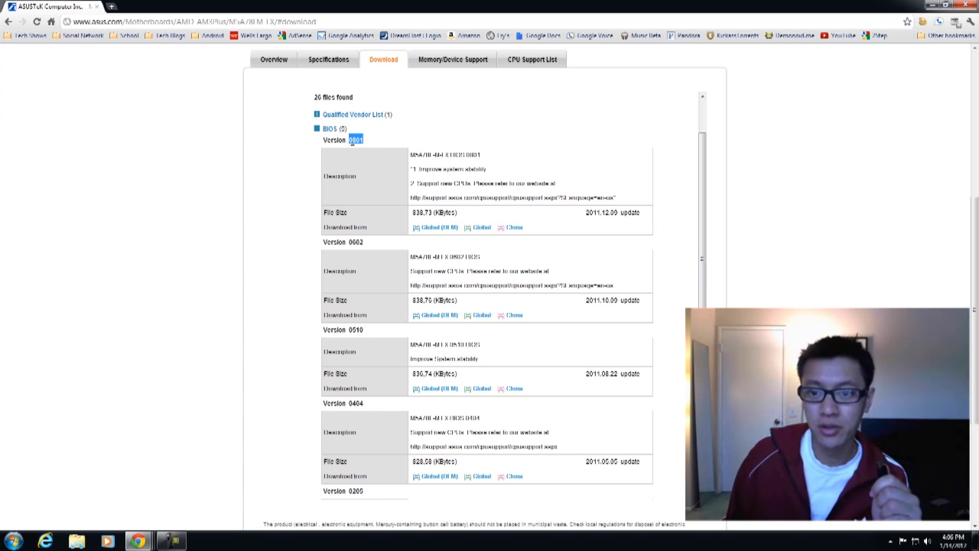
mouse_move(432, 227)
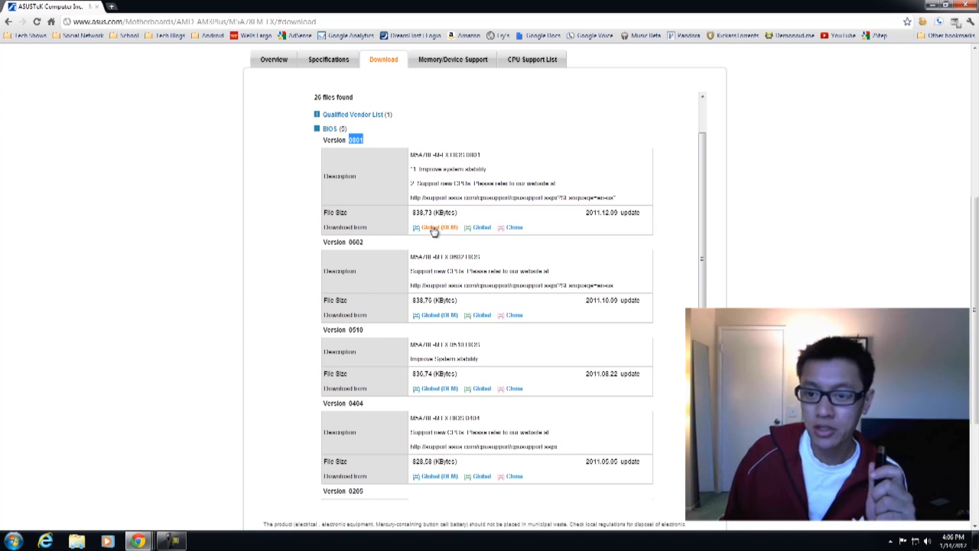
Download the version 0801 BIOS zip via the Global (DLM) link to the desktop.
left_click(433, 226)
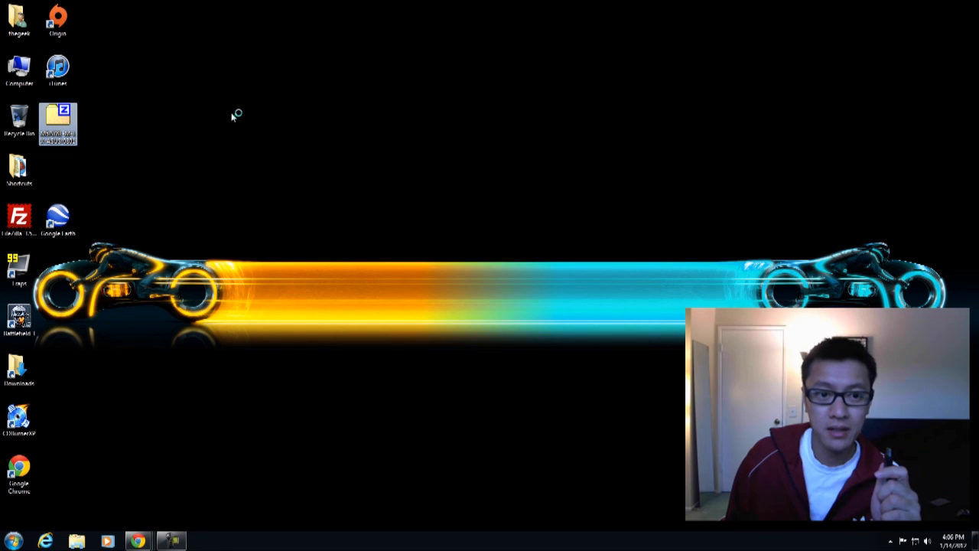
Extract the 0801 .ROM file from the zip onto the desktop with 7-Zip and close the archive.
double_click(58, 119)
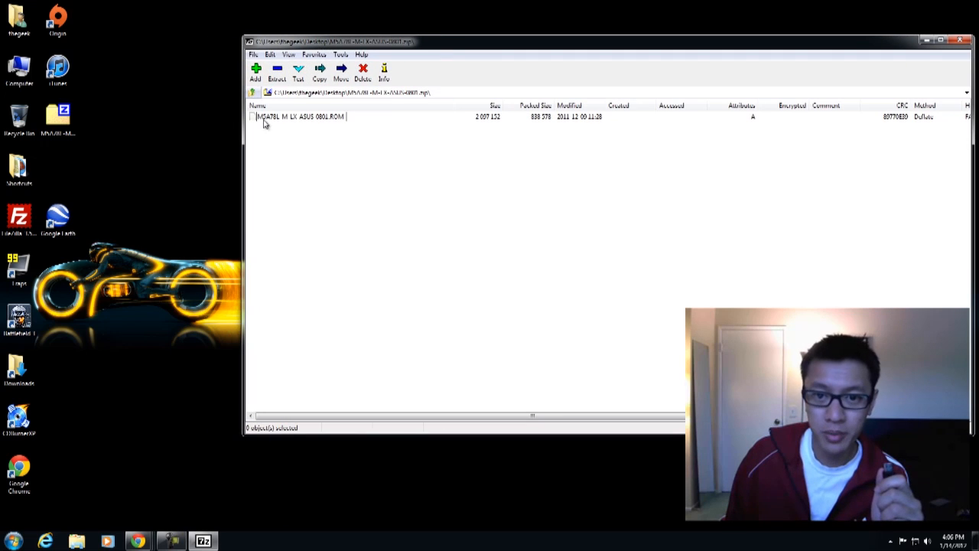
left_click(298, 117)
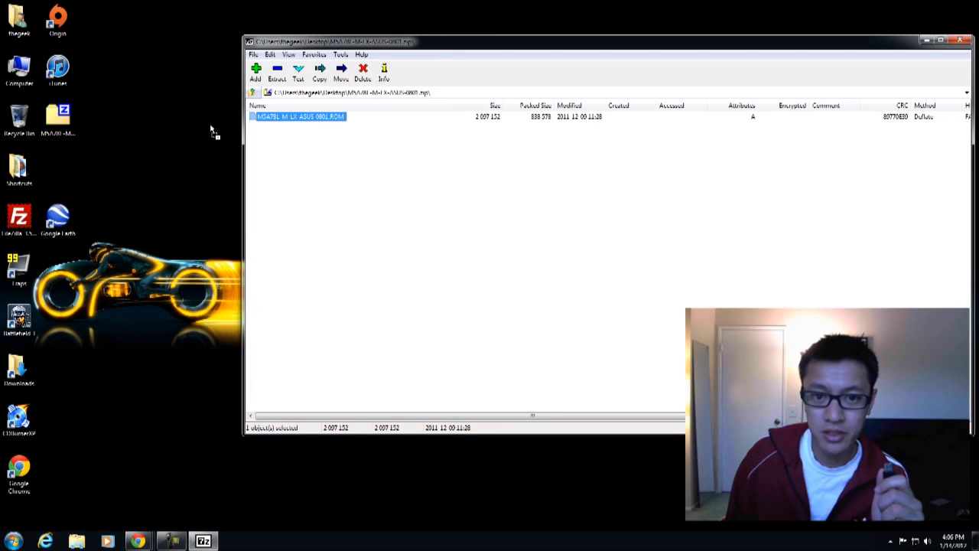
left_click_drag(298, 116, 213, 76)
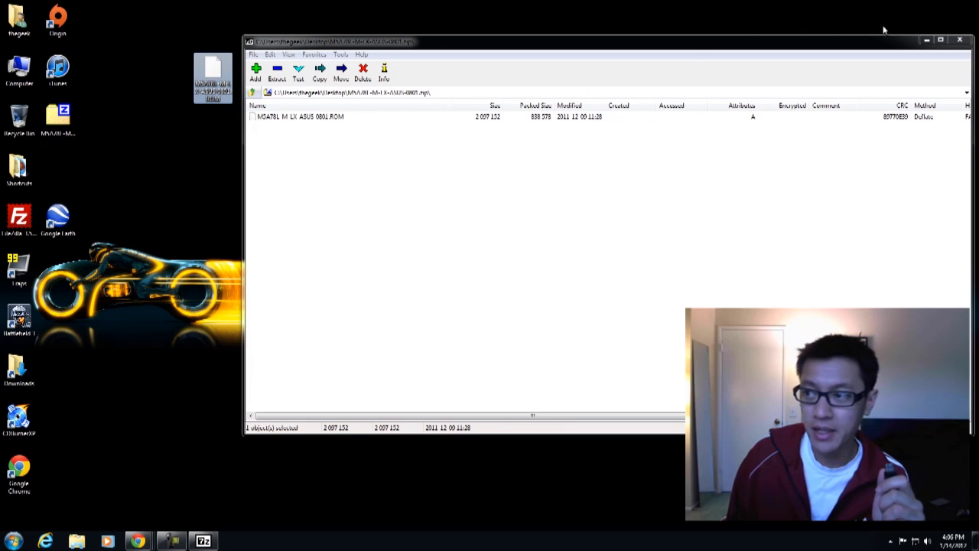
left_click(960, 40)
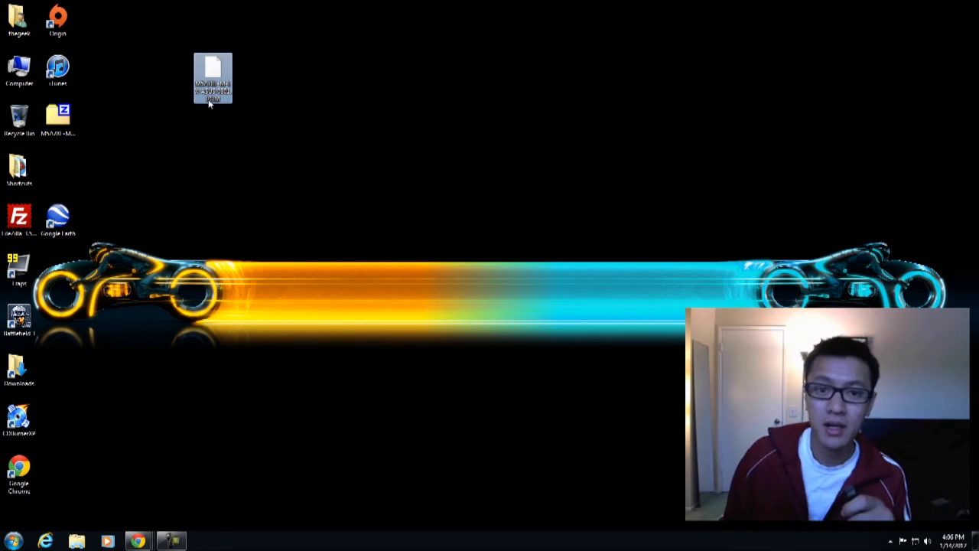
mouse_move(213, 76)
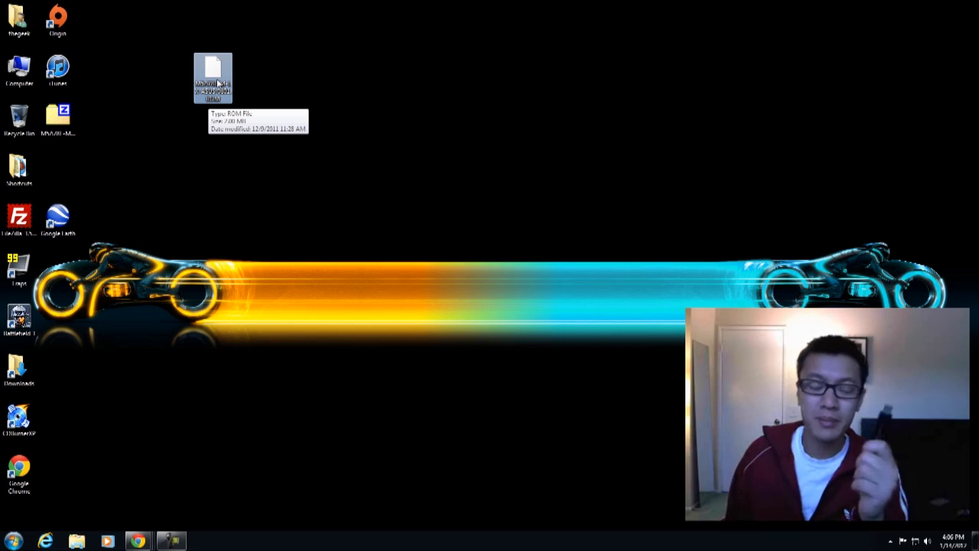
mouse_move(254, 172)
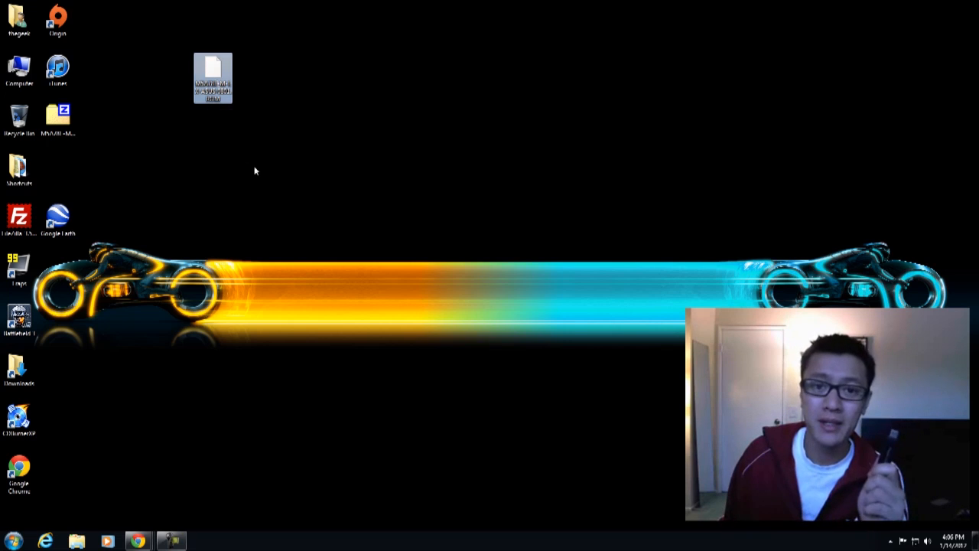
Deselect the extracted 0801 ROM file on the desktop.
left_click(242, 145)
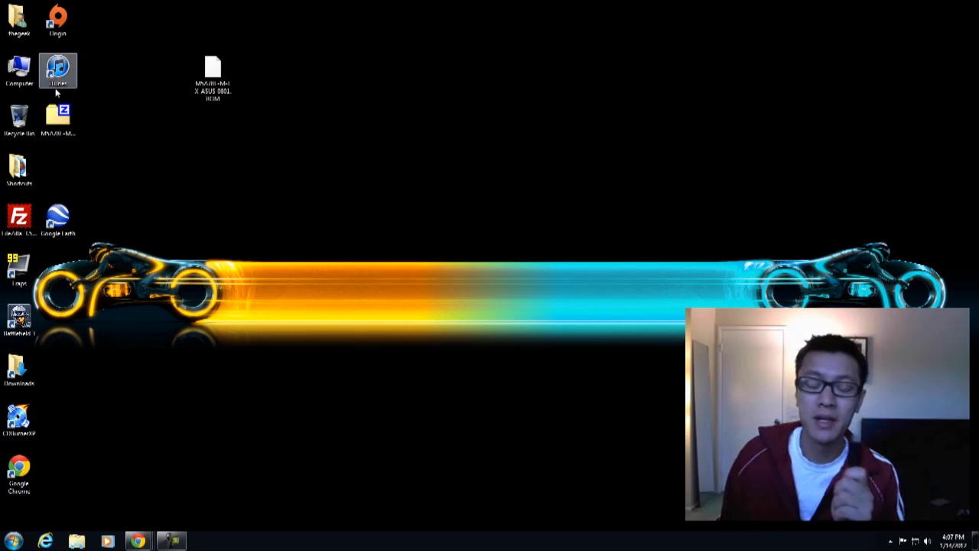
mouse_move(19, 71)
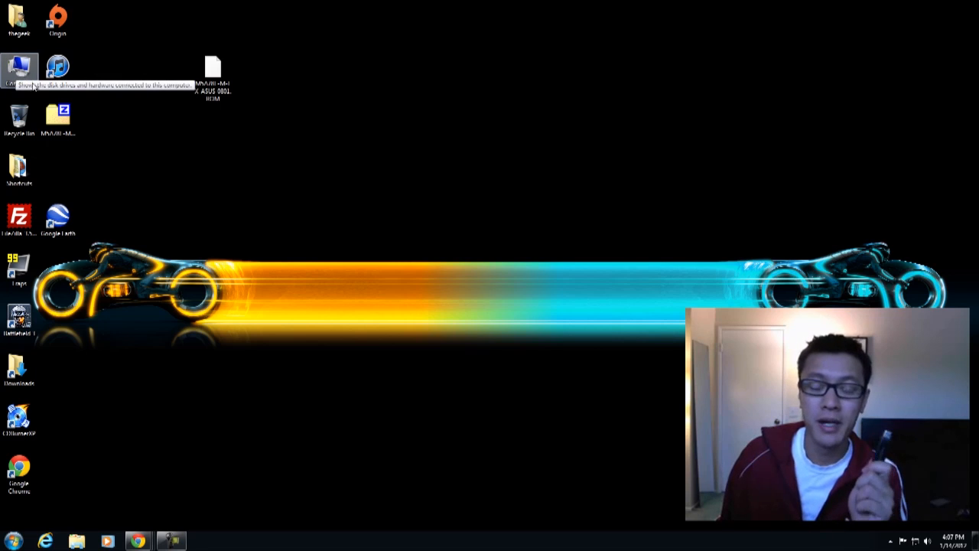
mouse_move(82, 134)
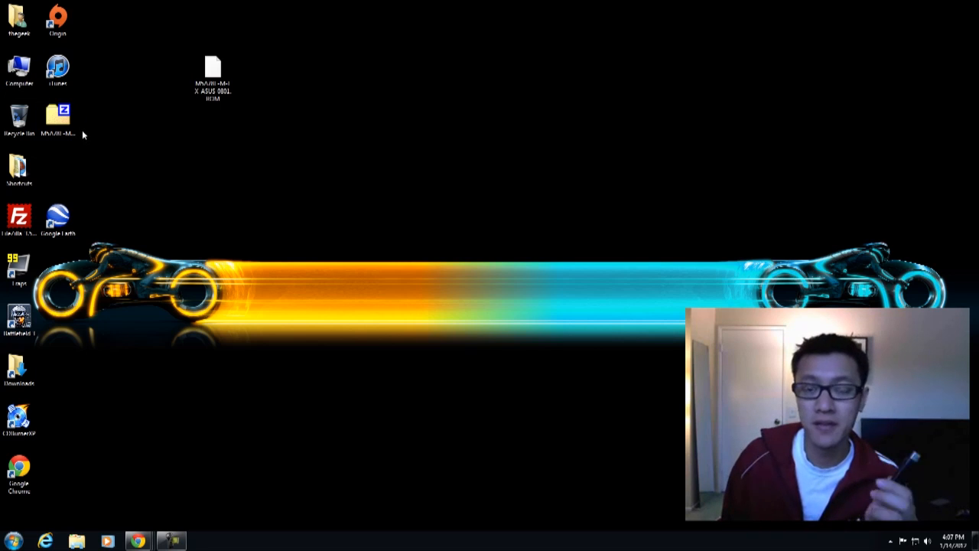
mouse_move(171, 130)
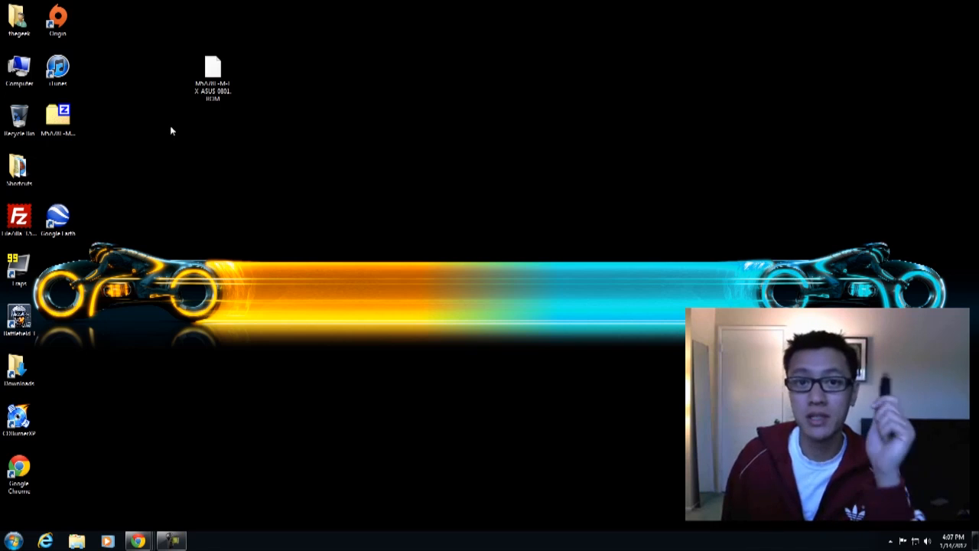
mouse_move(160, 133)
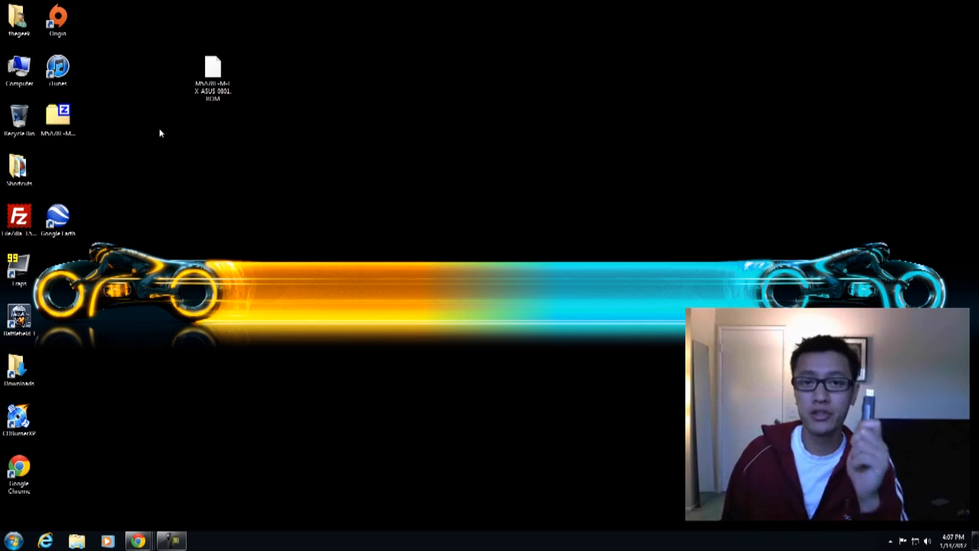
mouse_move(19, 69)
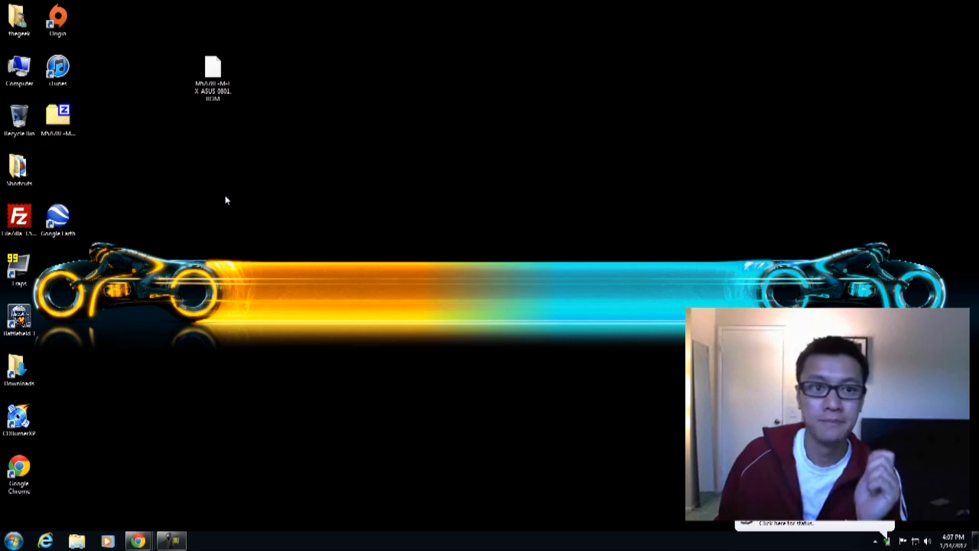
mouse_move(220, 211)
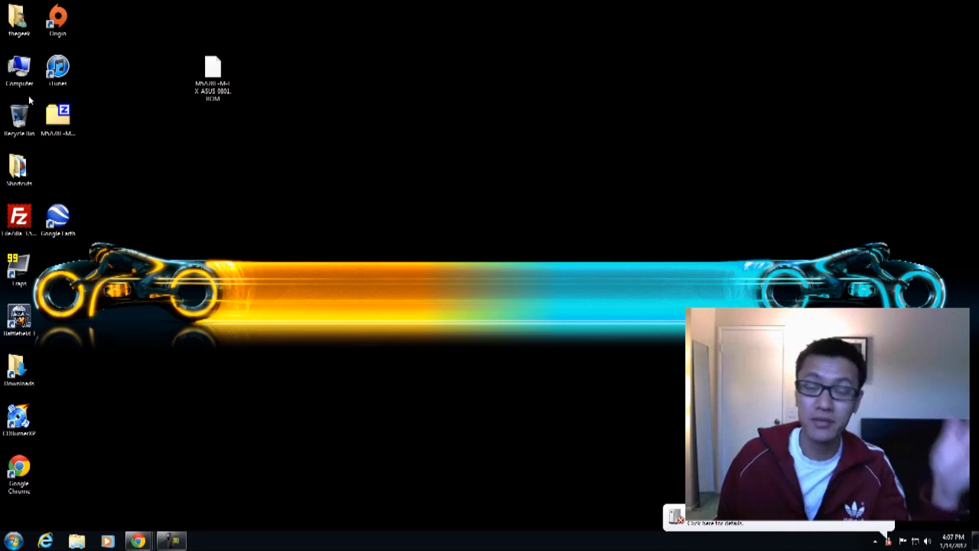
mouse_move(18, 115)
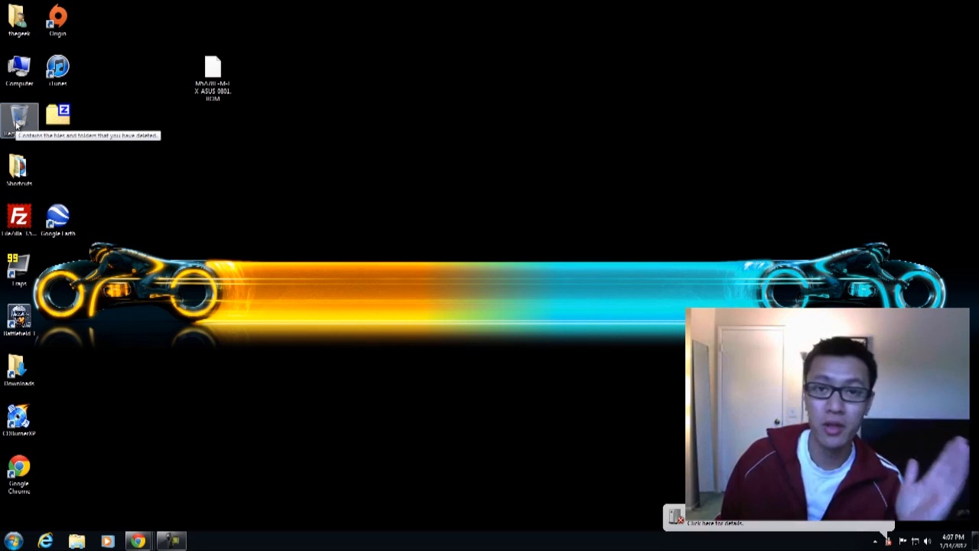
mouse_move(226, 238)
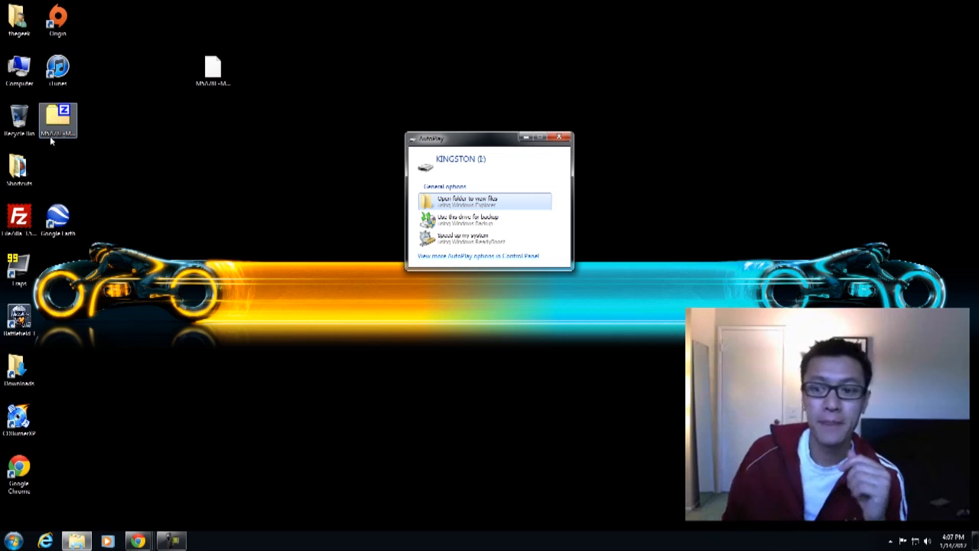
Show the computer's drives and start a Format of the KINGSTON USB drive.
left_click(468, 202)
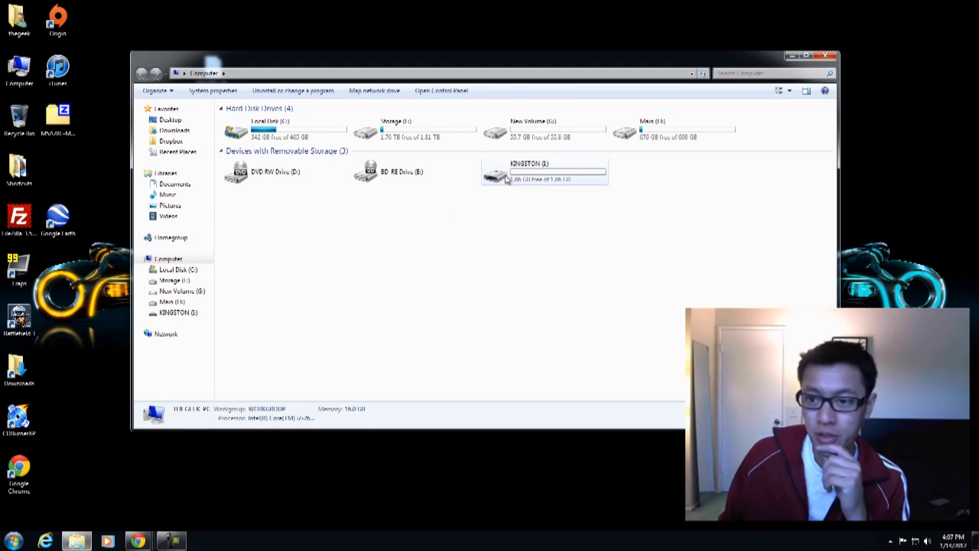
double_click(543, 171)
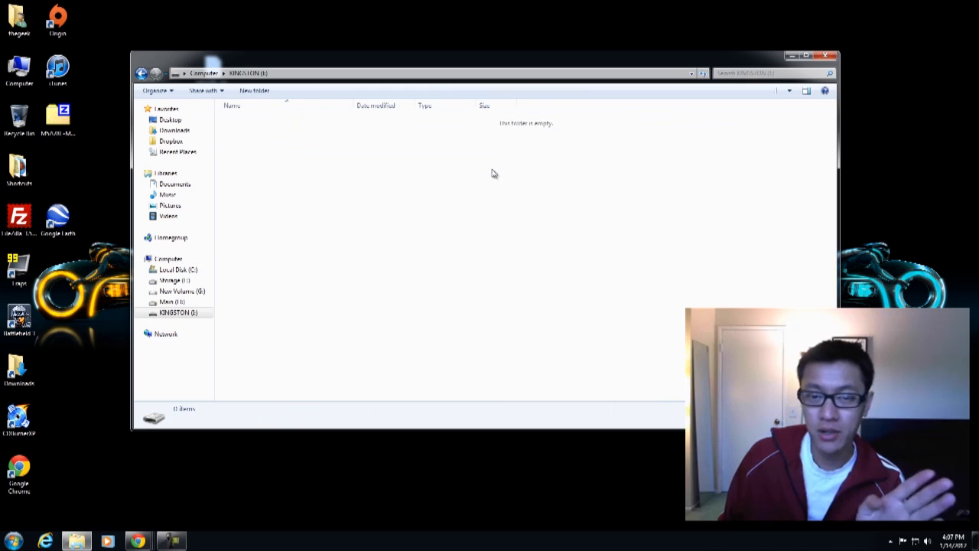
right_click(529, 164)
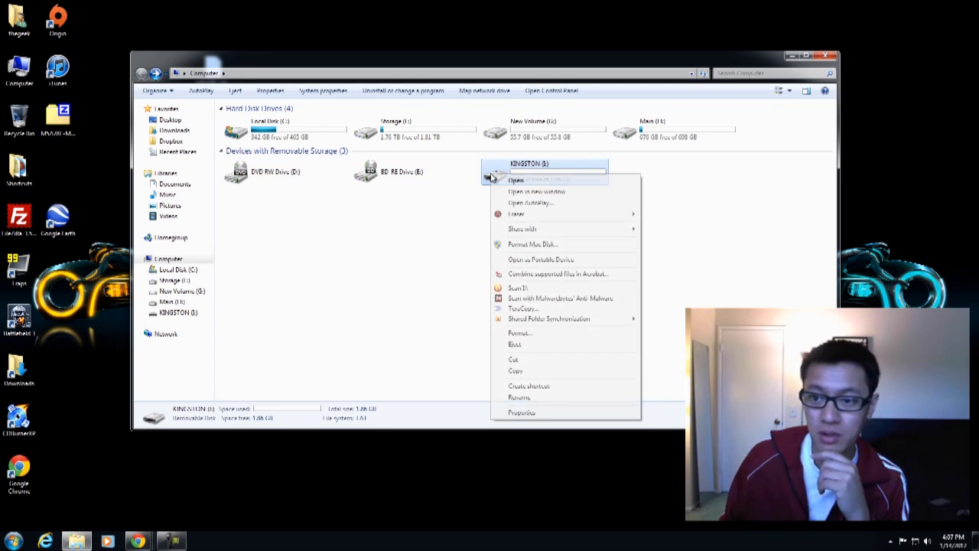
mouse_move(524, 334)
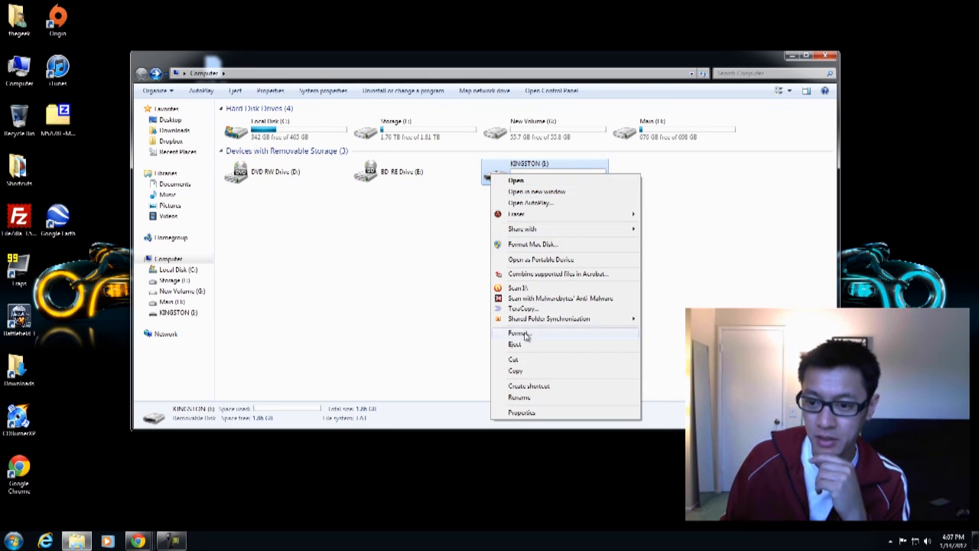
left_click(518, 333)
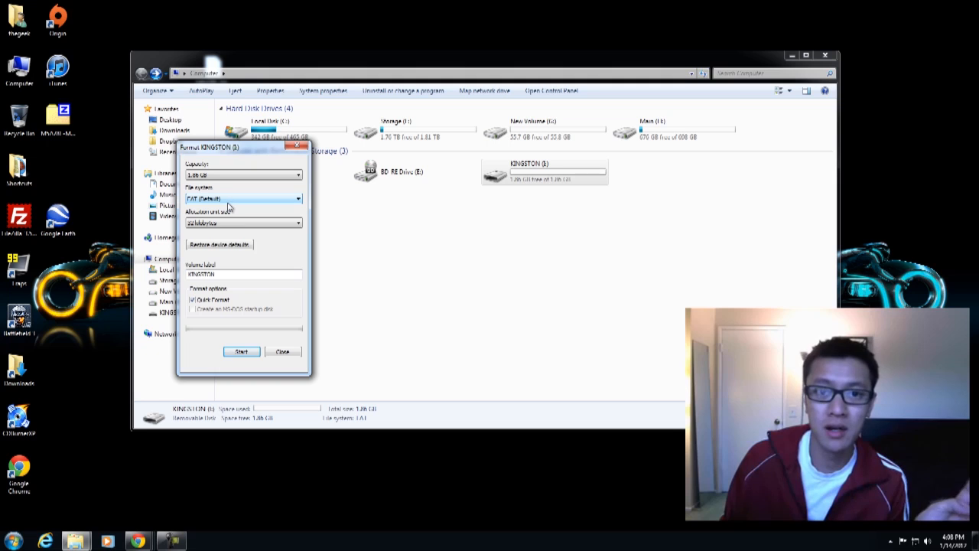
Format the KINGSTON drive with the FAT file system, confirming the erase, and dismiss the format window.
left_click(297, 199)
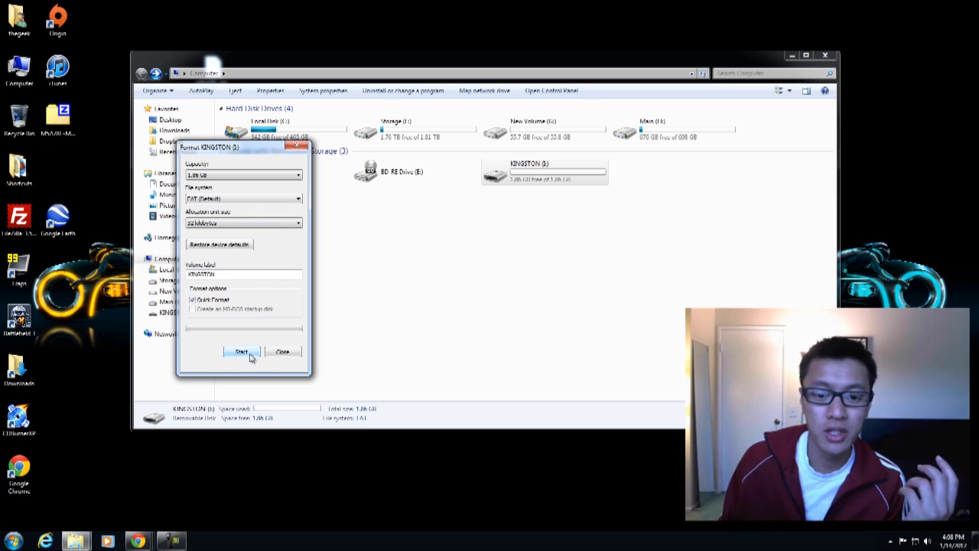
left_click(242, 352)
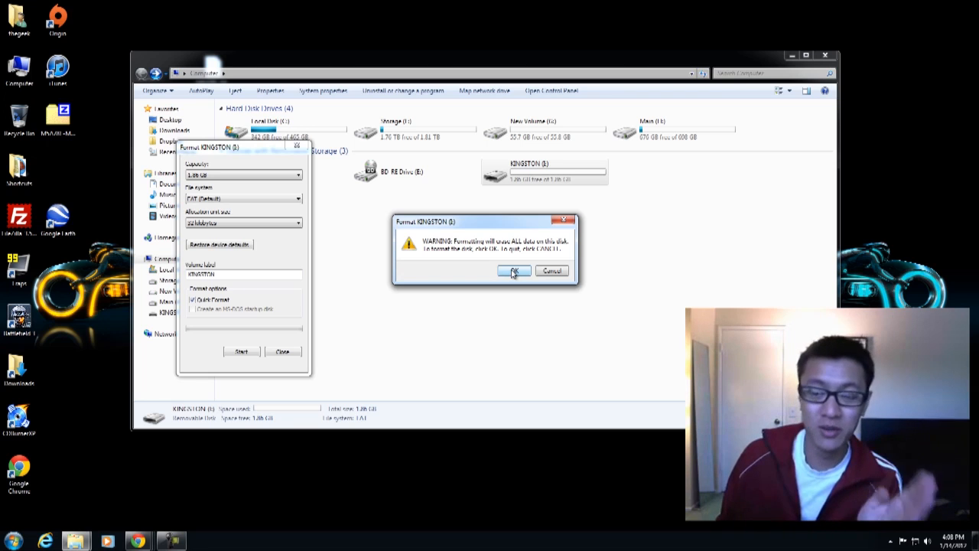
left_click(514, 272)
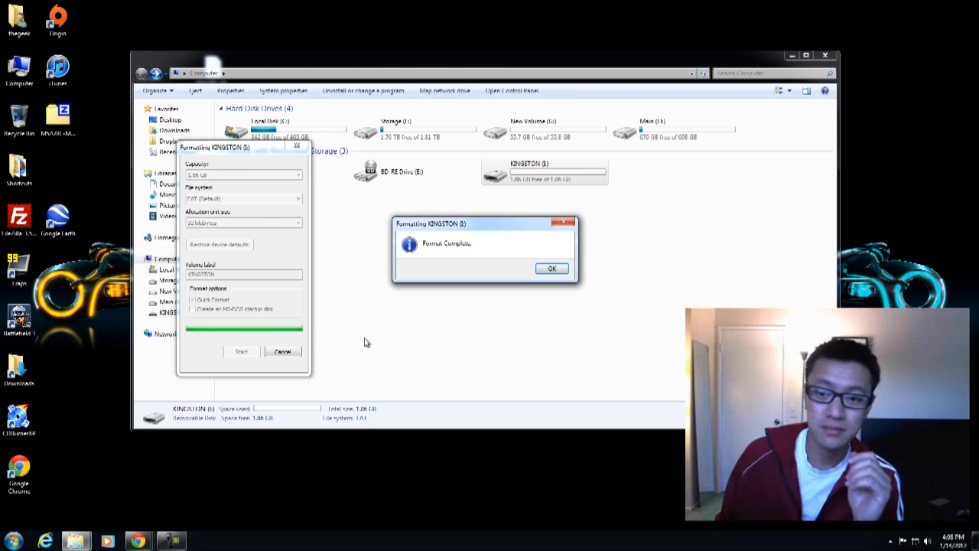
left_click(551, 269)
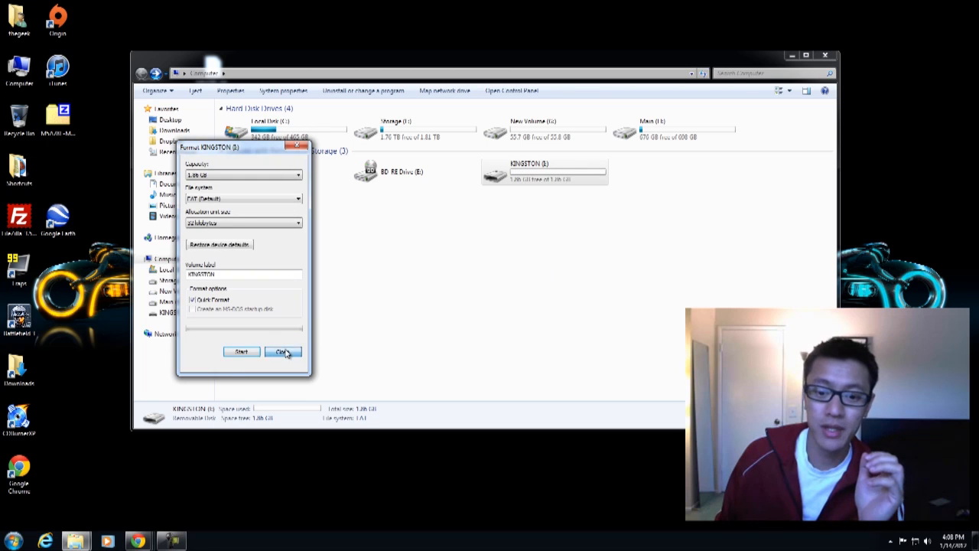
left_click(283, 351)
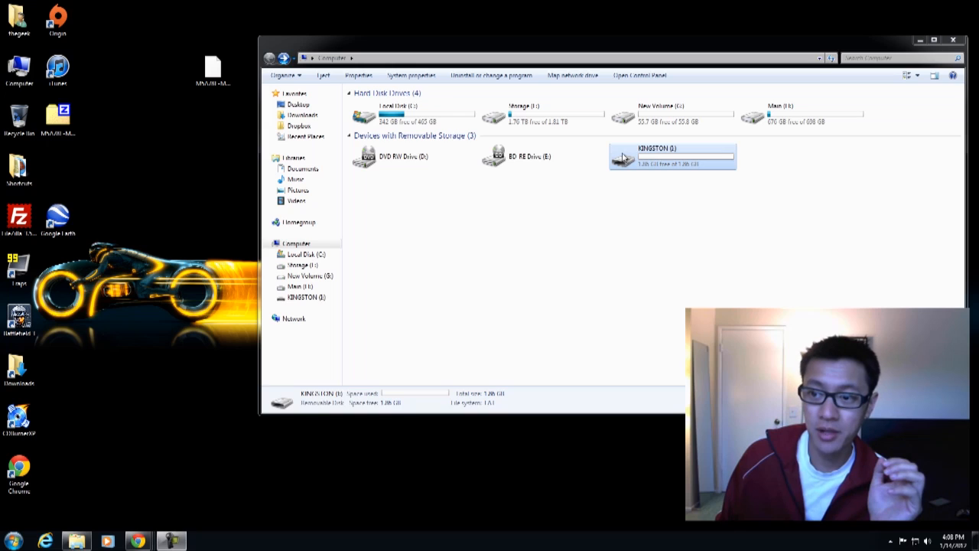
Show the freshly formatted KINGSTON drive's contents in Explorer.
double_click(673, 156)
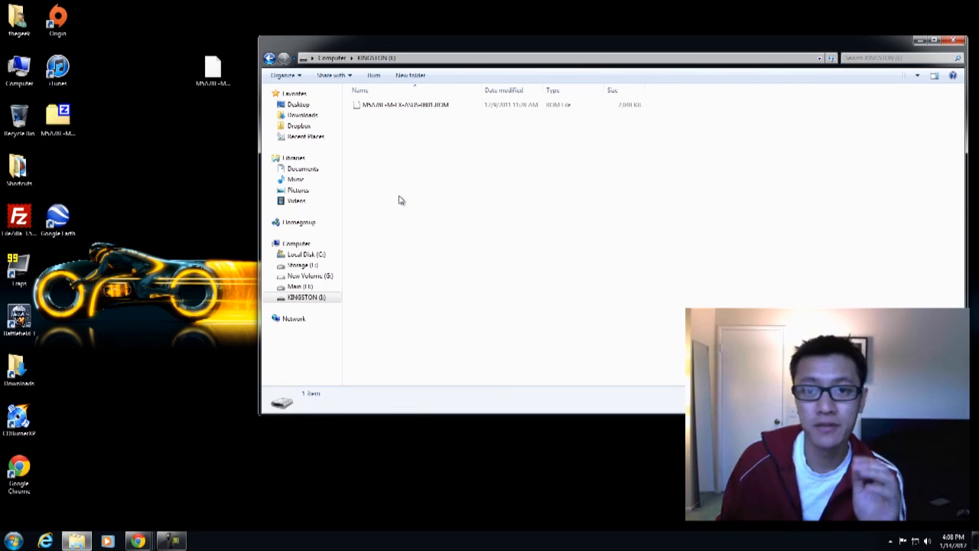
mouse_move(462, 136)
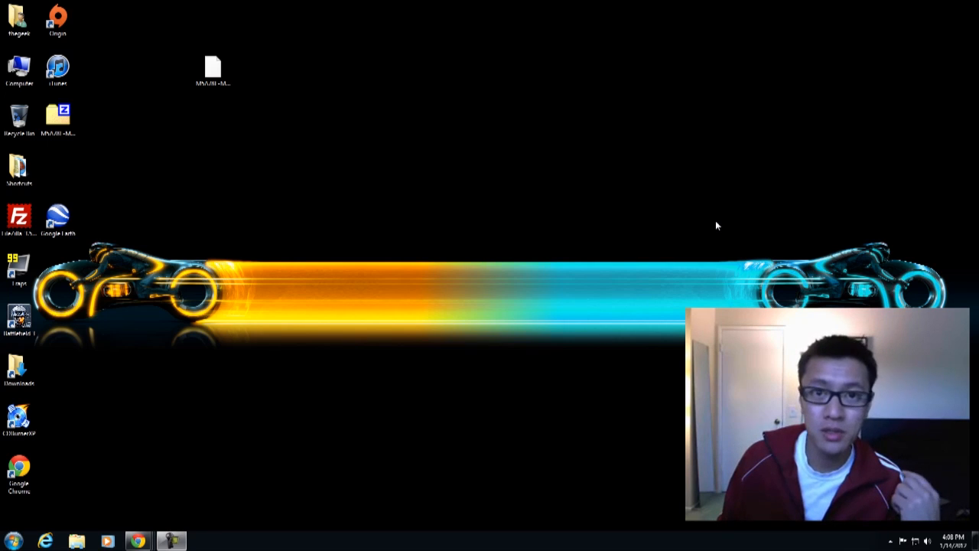
mouse_move(228, 244)
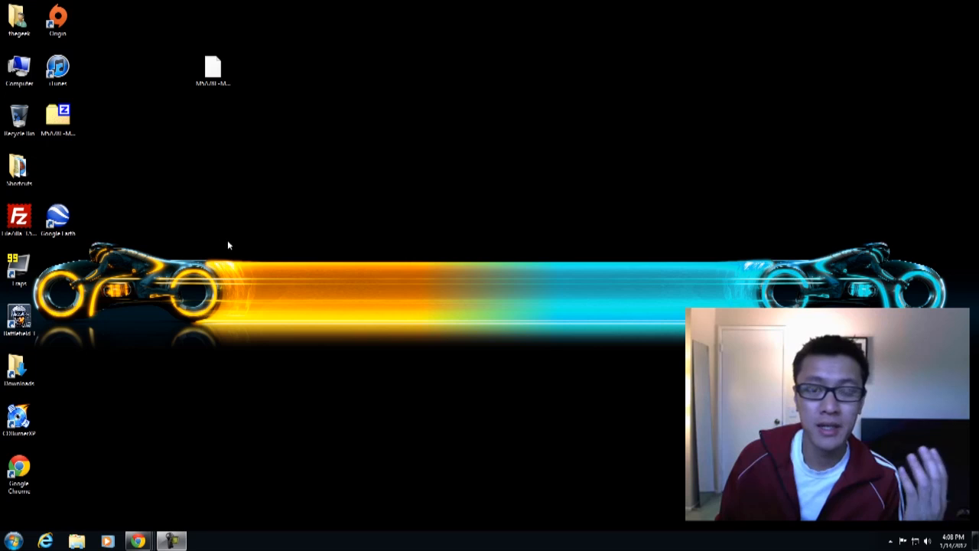
mouse_move(234, 248)
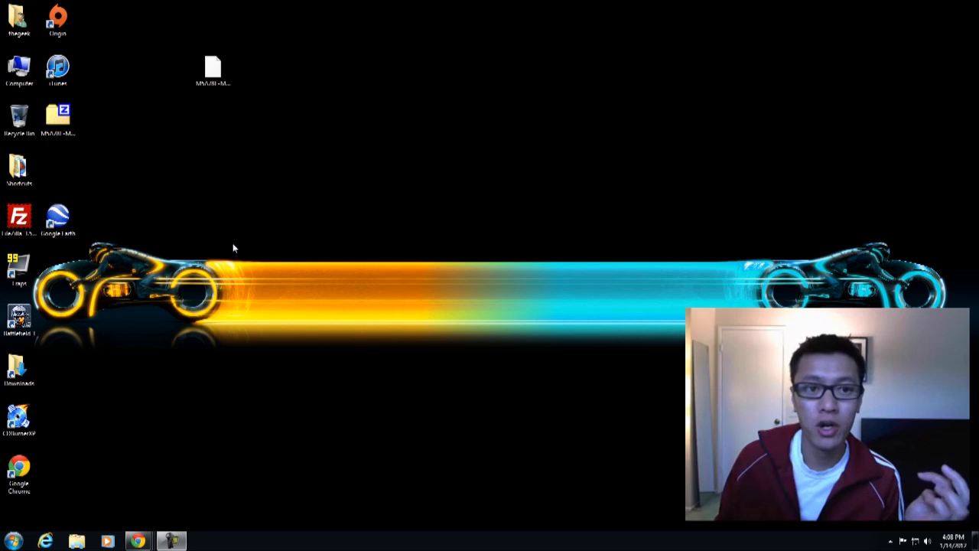
mouse_move(211, 365)
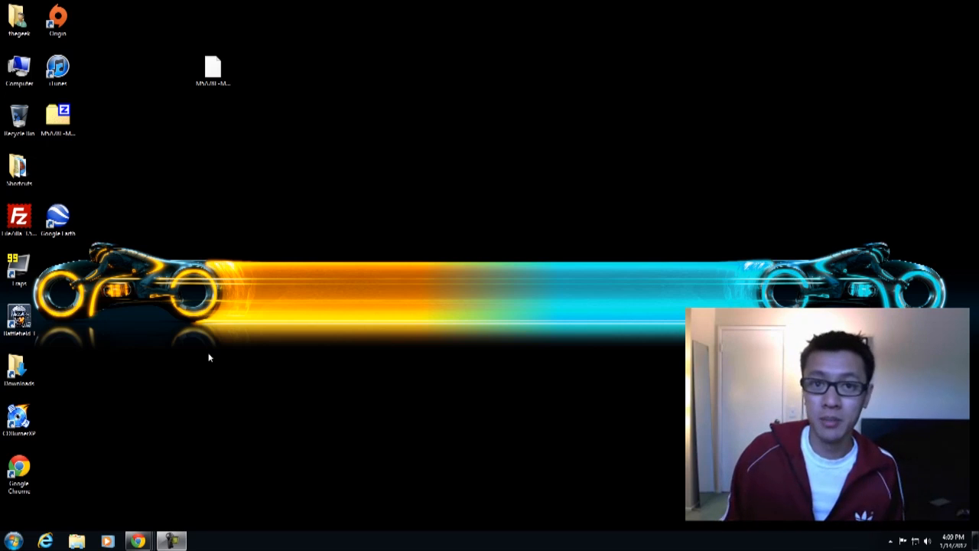
mouse_move(248, 328)
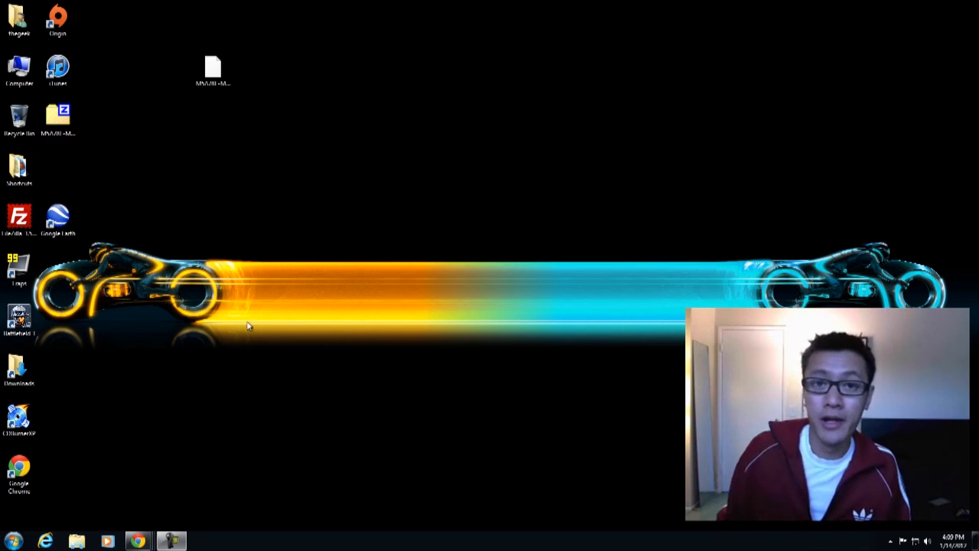
mouse_move(453, 372)
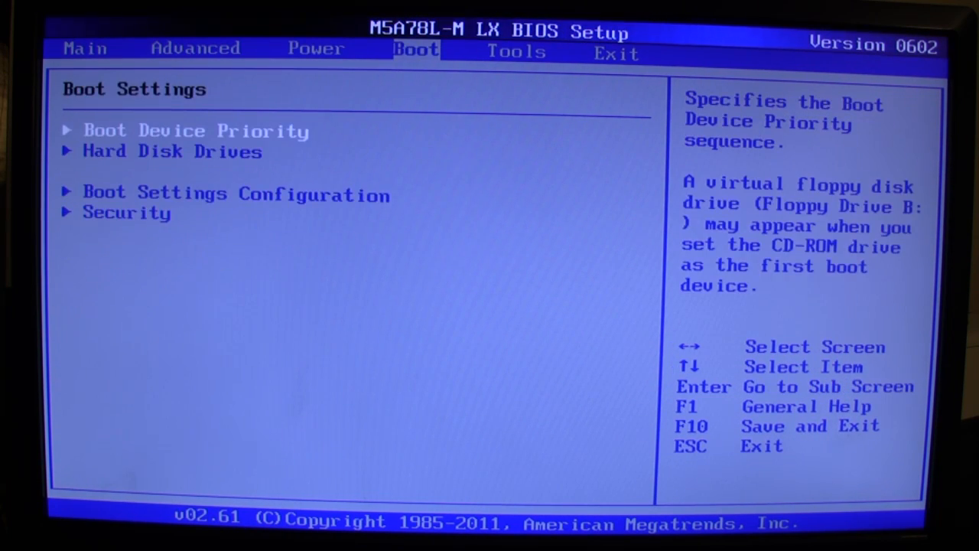
Move to the Tools section of BIOS Setup to launch ASUS EZ Flash 2.
key("right")
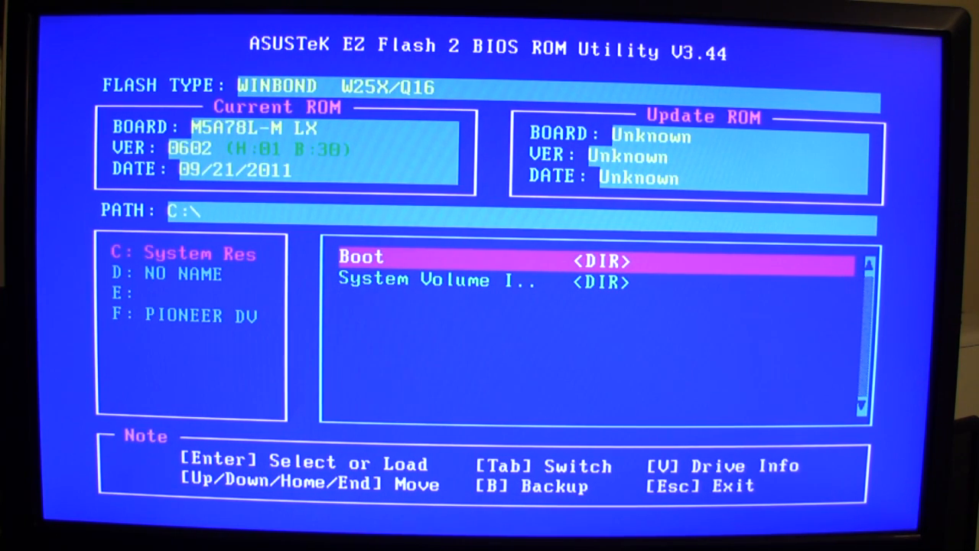
Move through the drive list and select drive D: NO NAME to list its ROM files.
key("Tab")
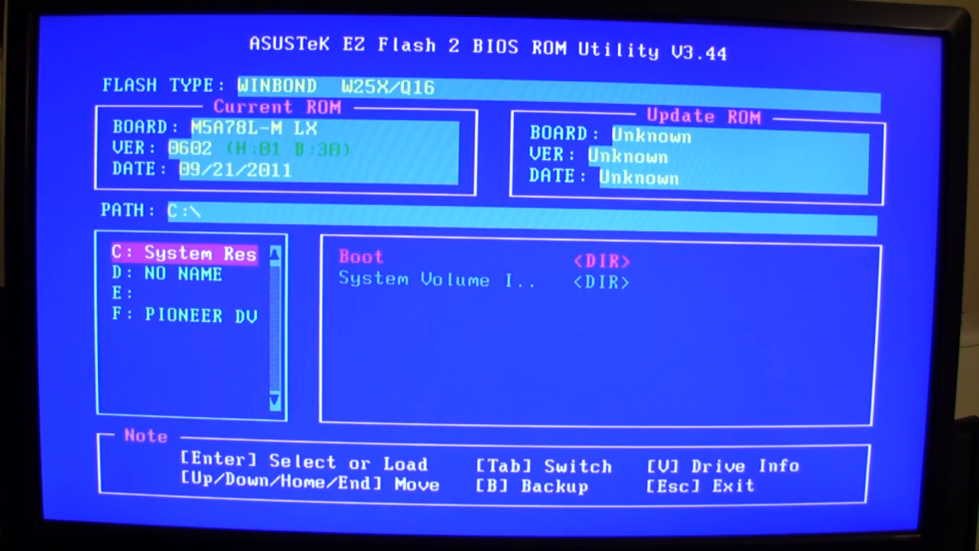
key("Down")
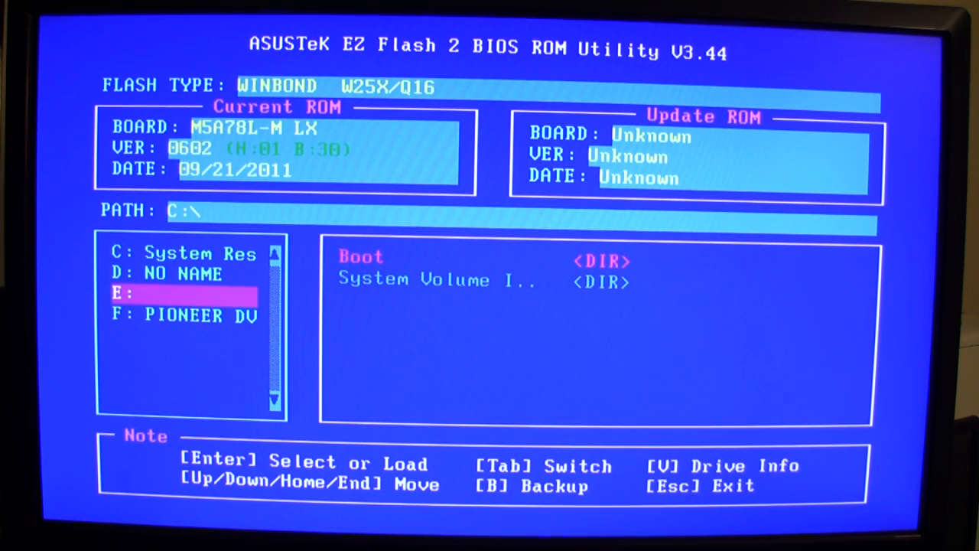
key("Up")
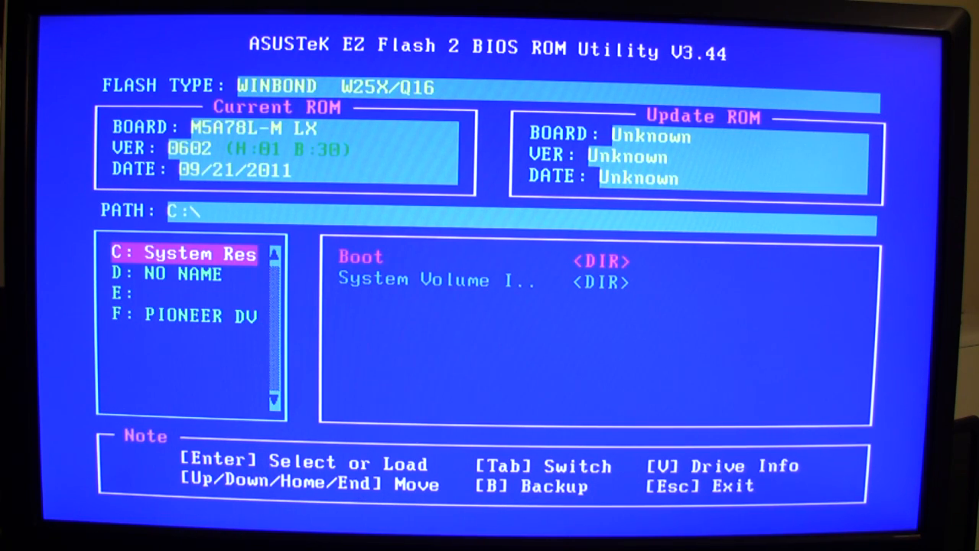
key("Down")
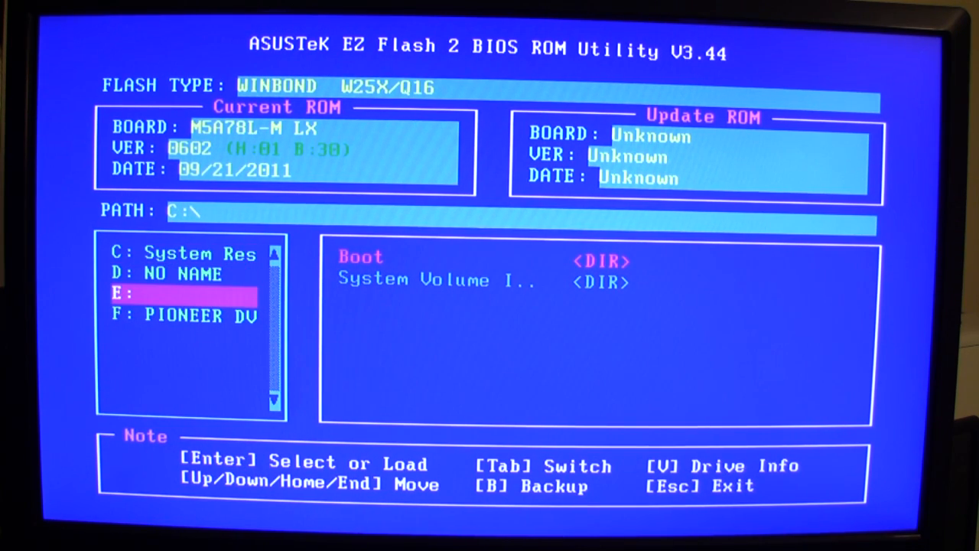
key("Up")
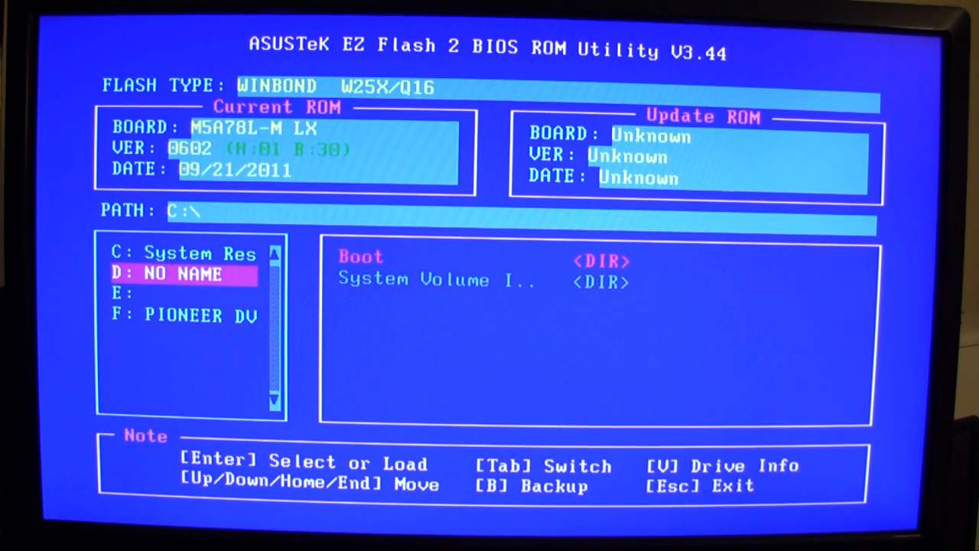
key("Down")
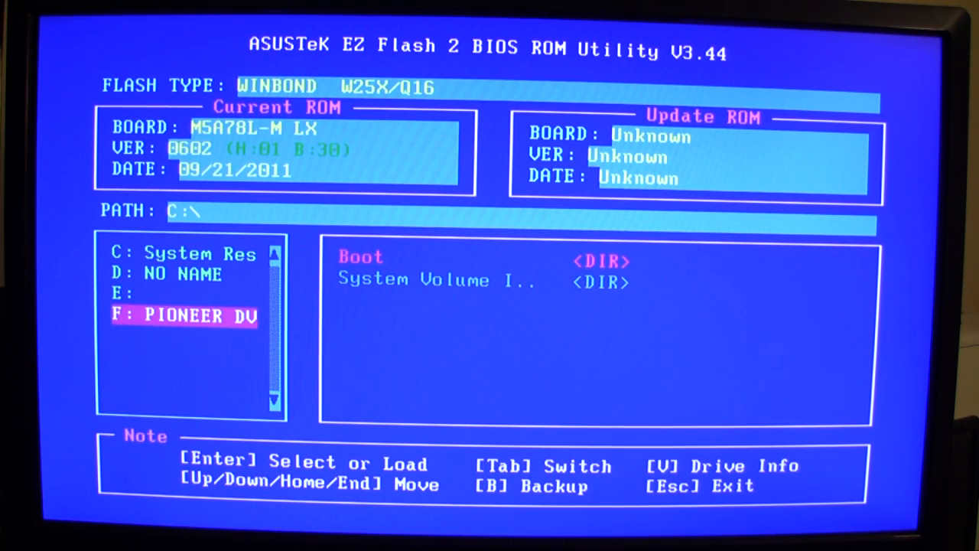
key("Up")
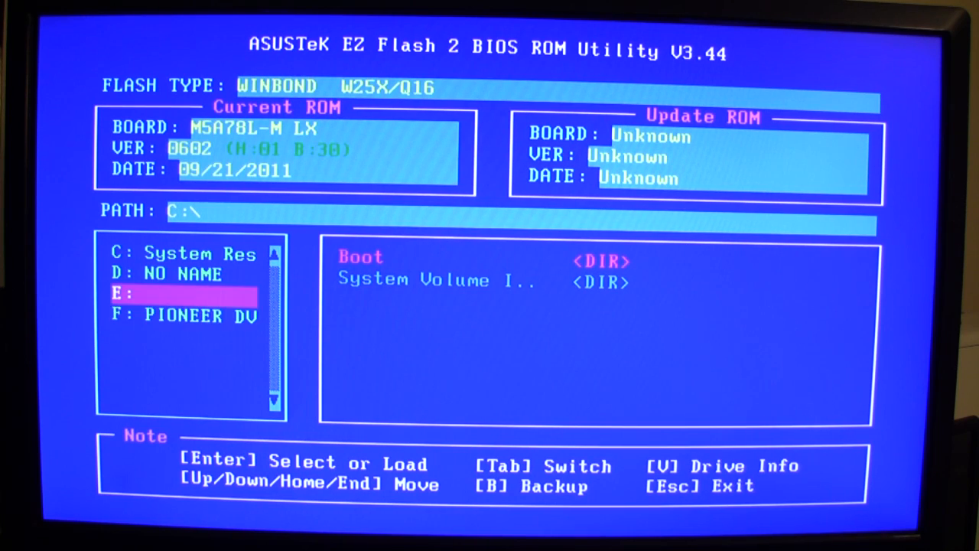
key("Up")
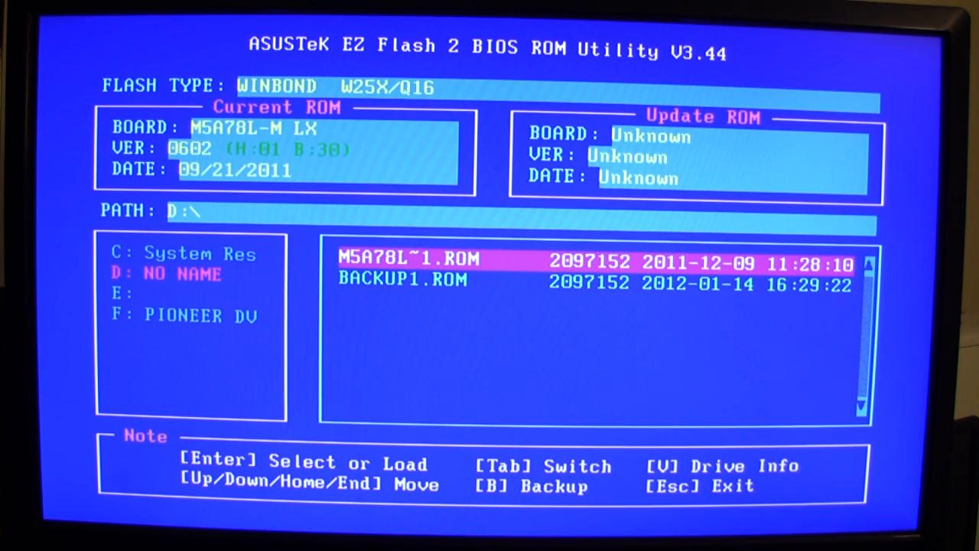
Move between BACKUP1.ROM and M5A78L~1.ROM, ending on M5A78L~1.ROM.
key("Down")
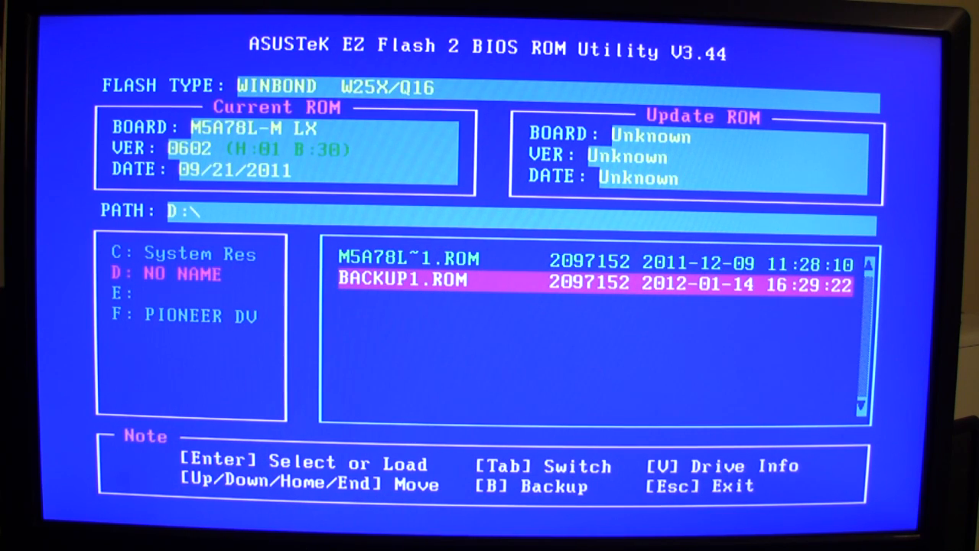
key("Up")
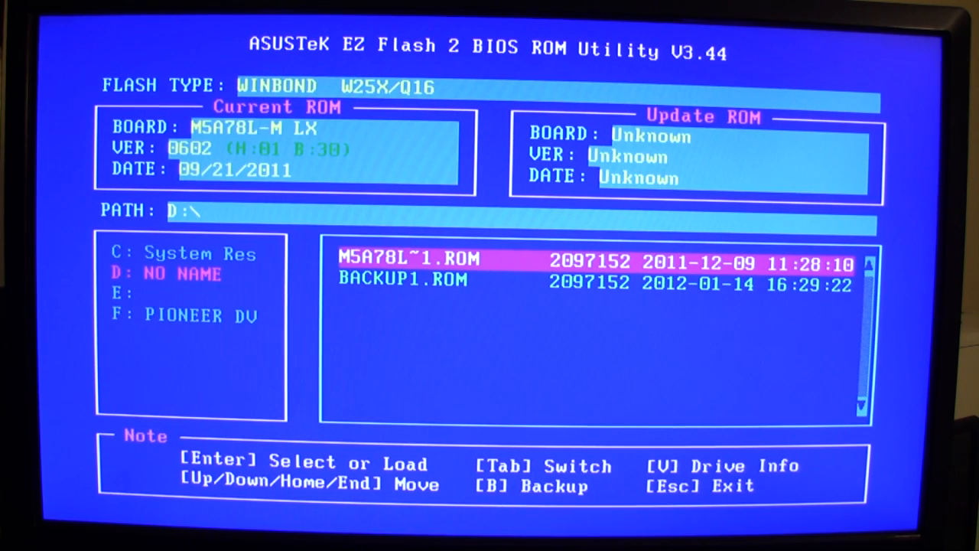
Back up the current 0602 BIOS to drive D as BACKUP2.ROM and confirm.
key("b")
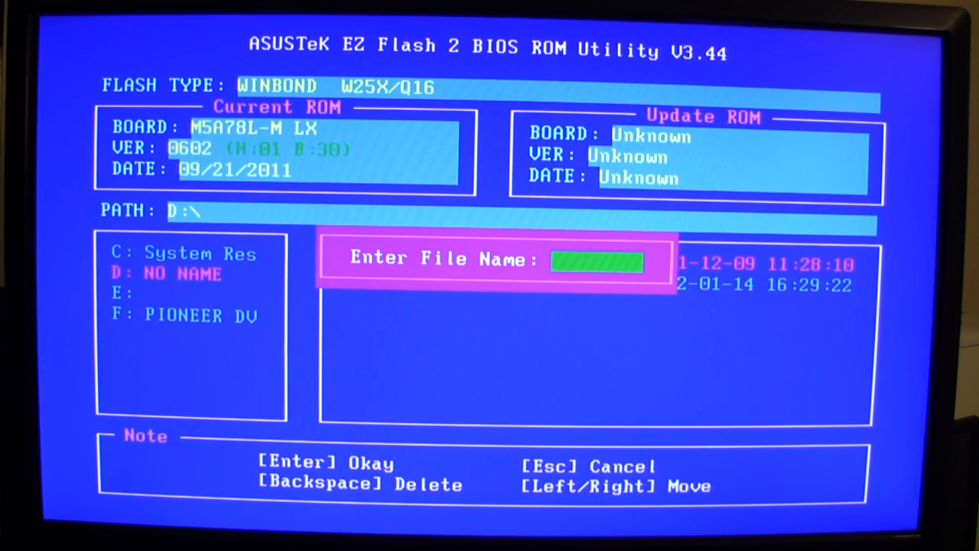
type("B")
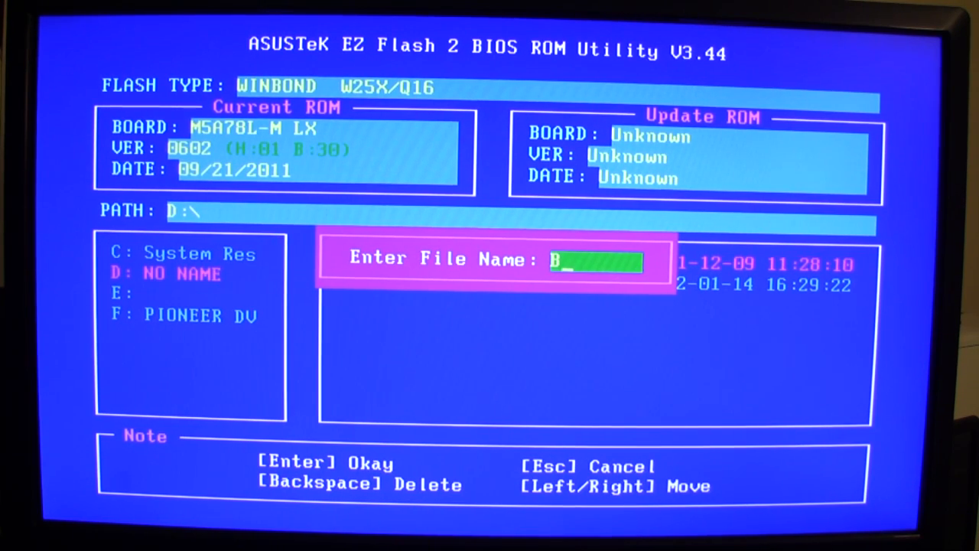
type("ACKUP2")
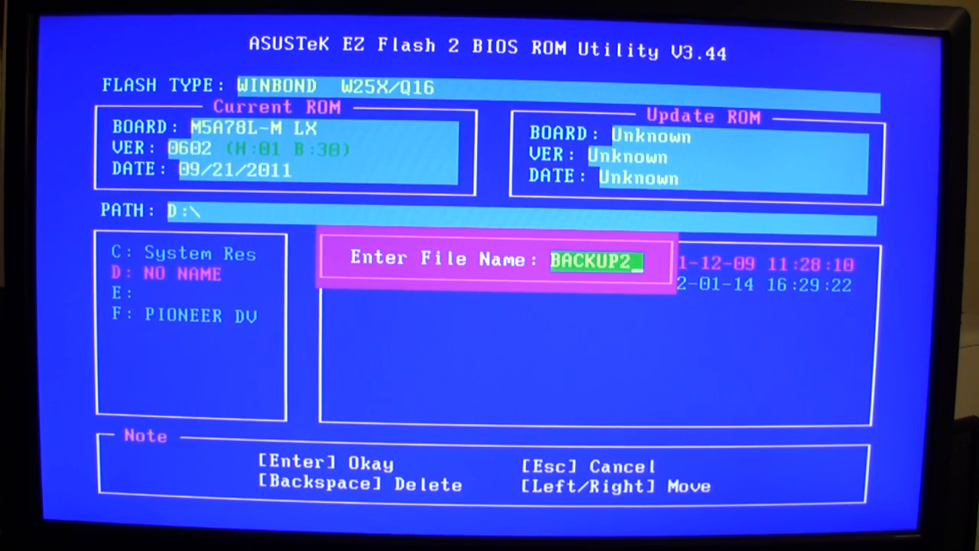
key("Escape")
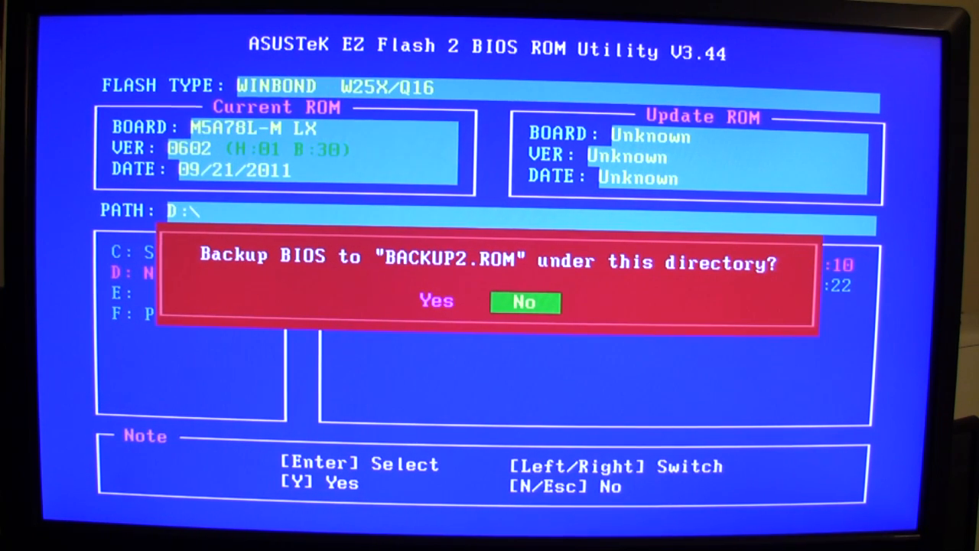
key("Left")
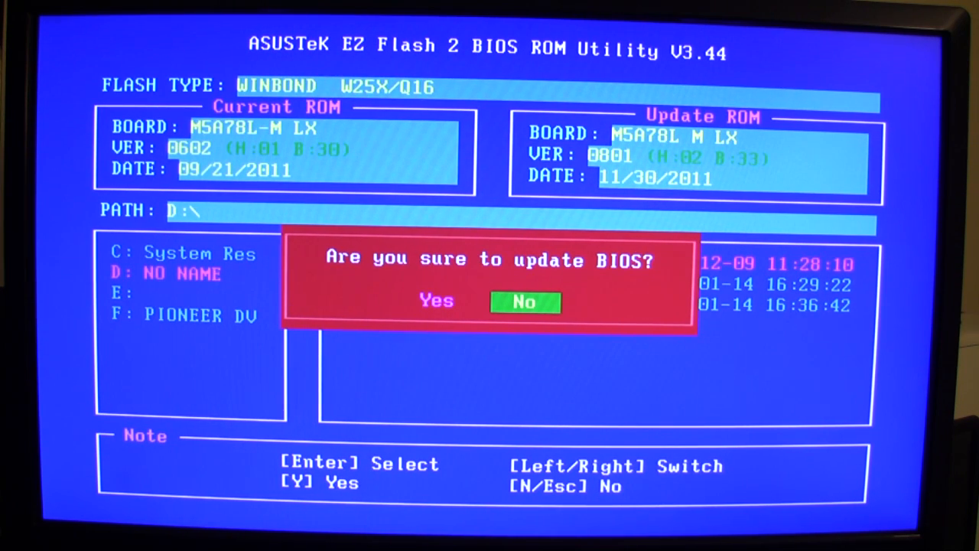
Confirm flashing the BIOS to version 0801 and let the system reboot.
key("Left")
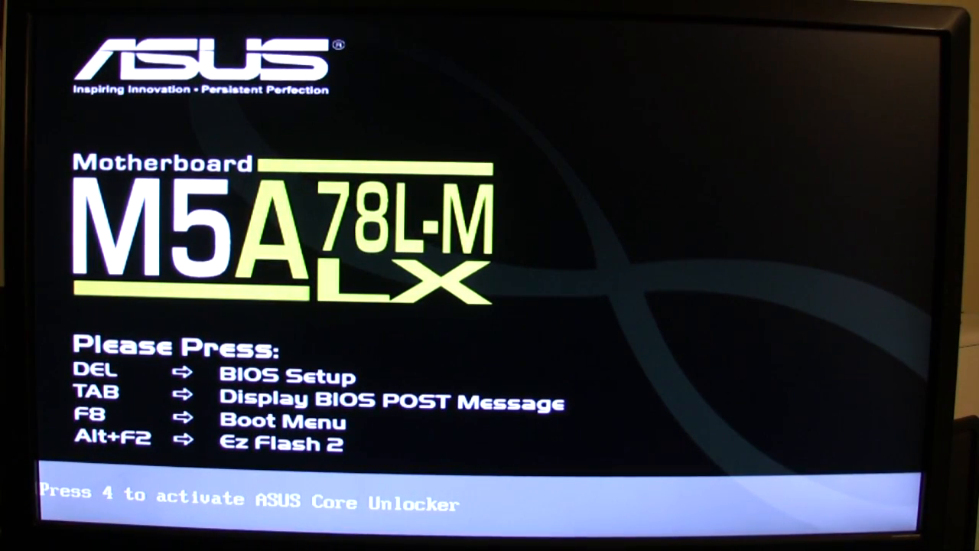
Enter BIOS Setup at startup to verify the Main screen reports Version 0801.
key("delete")
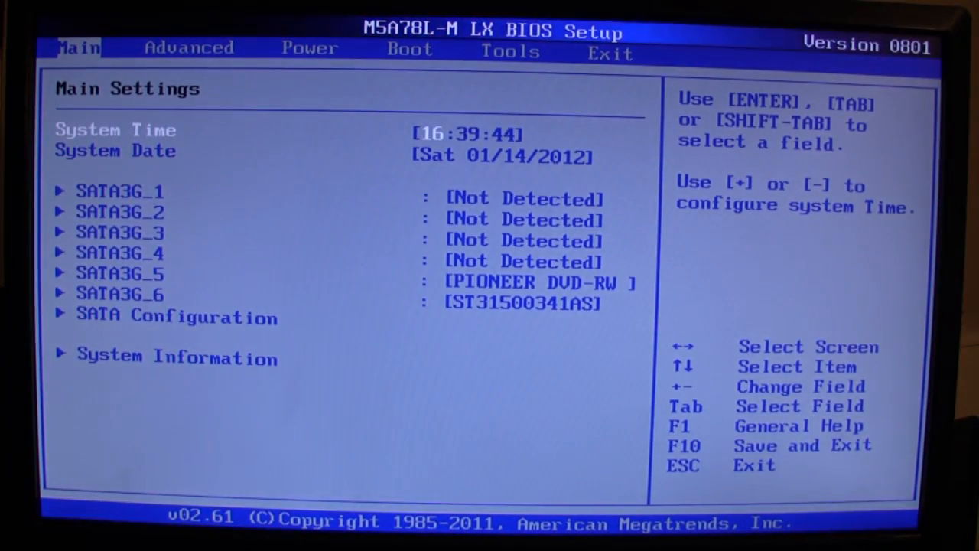